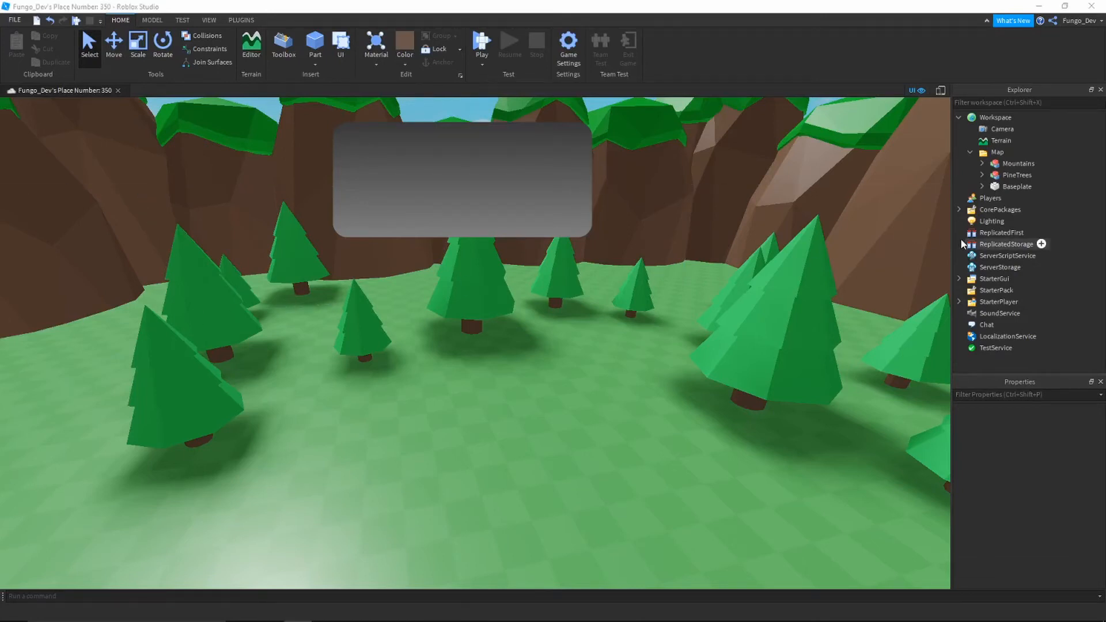
# Step: Expand StarterGui, ScreenGui and Frame in Explorer, then select the Message text label
pyautogui.click(959, 279)
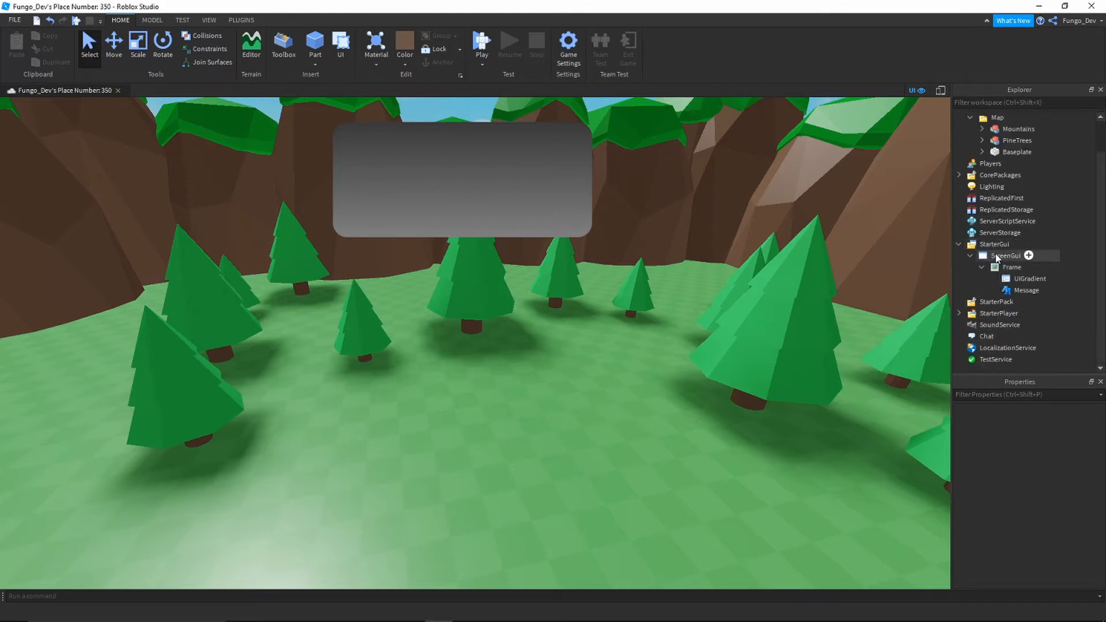
pyautogui.click(1011, 267)
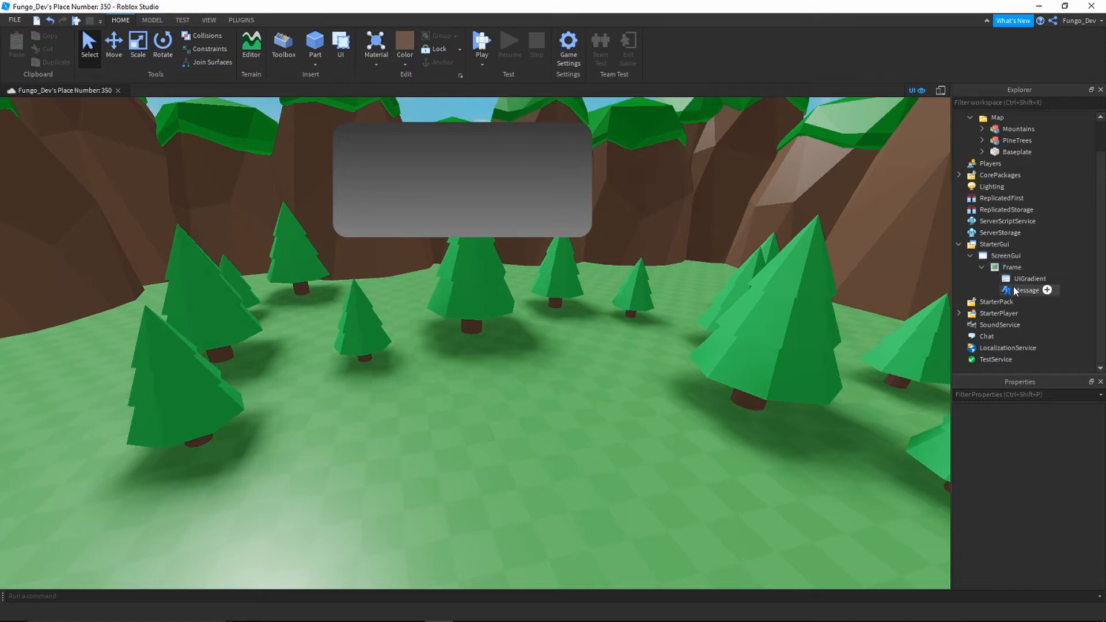
pyautogui.click(1026, 290)
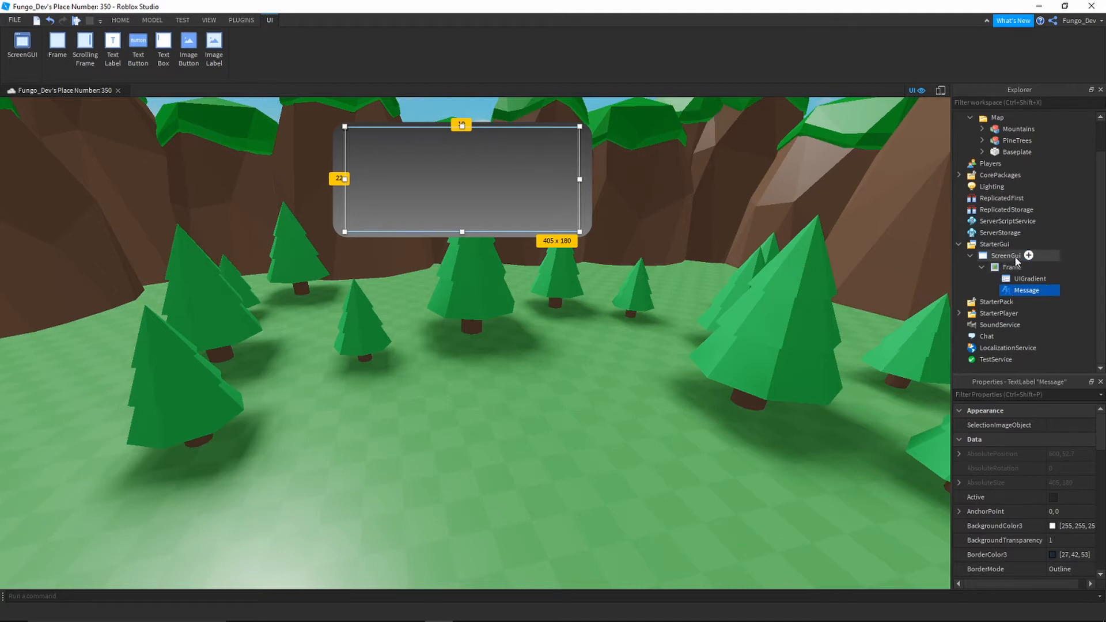
# Step: Insert a LocalScript into ScreenGui by searching 'lo' and open it
pyautogui.click(1028, 255)
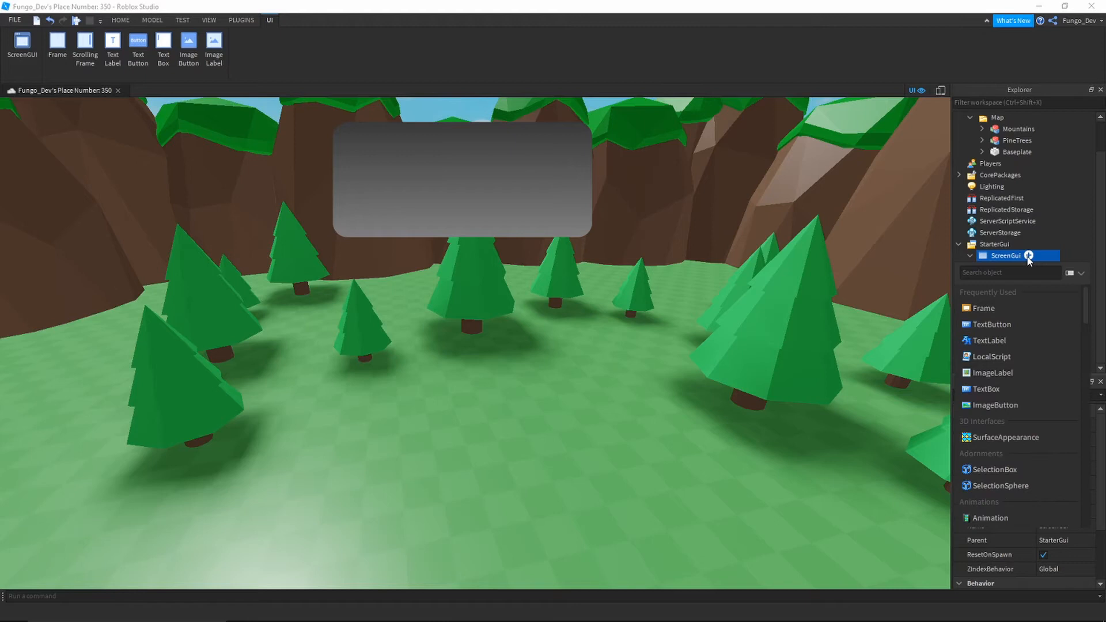
pyautogui.write('lo')
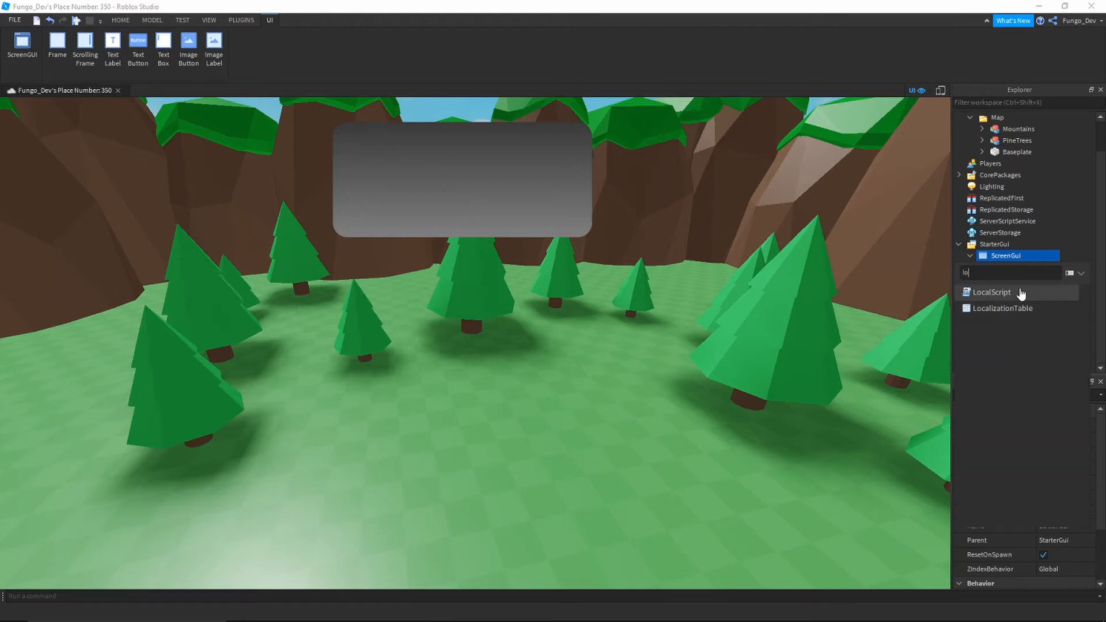
pyautogui.doubleClick(991, 292)
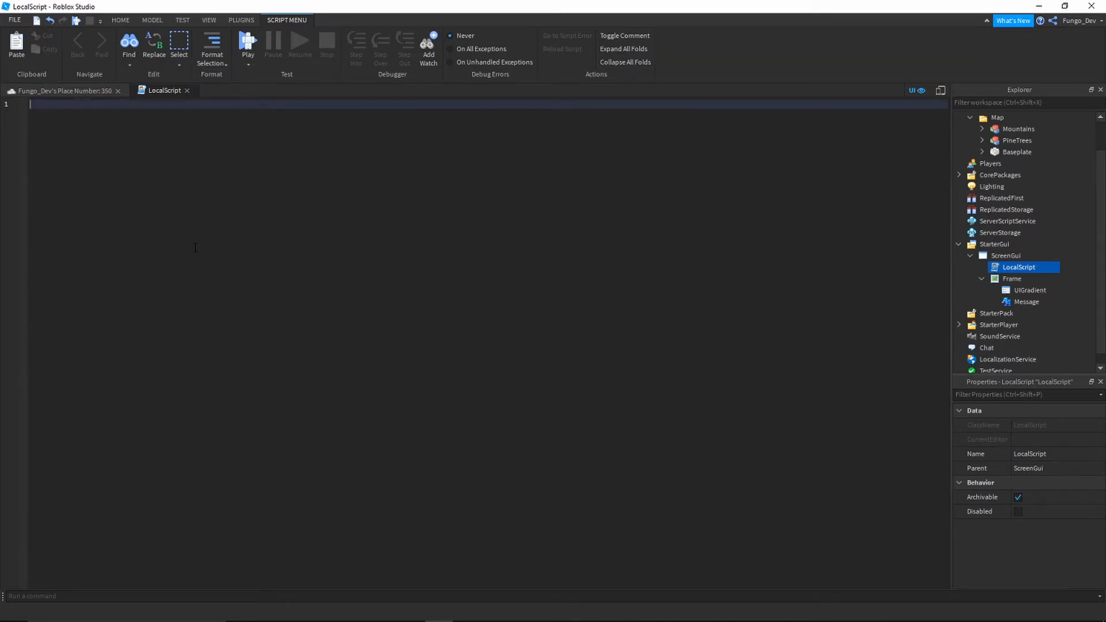
# Step: Write the line local textLabel = script.Parent.Frame.Message and start a new line
pyautogui.write('local textLabel =')
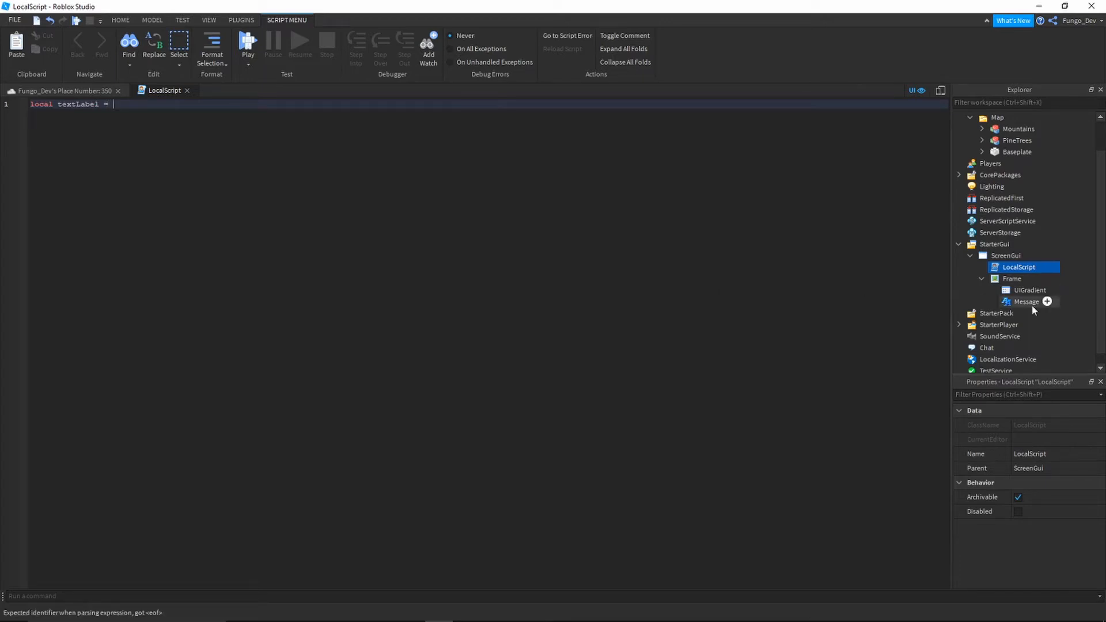
pyautogui.click(1026, 301)
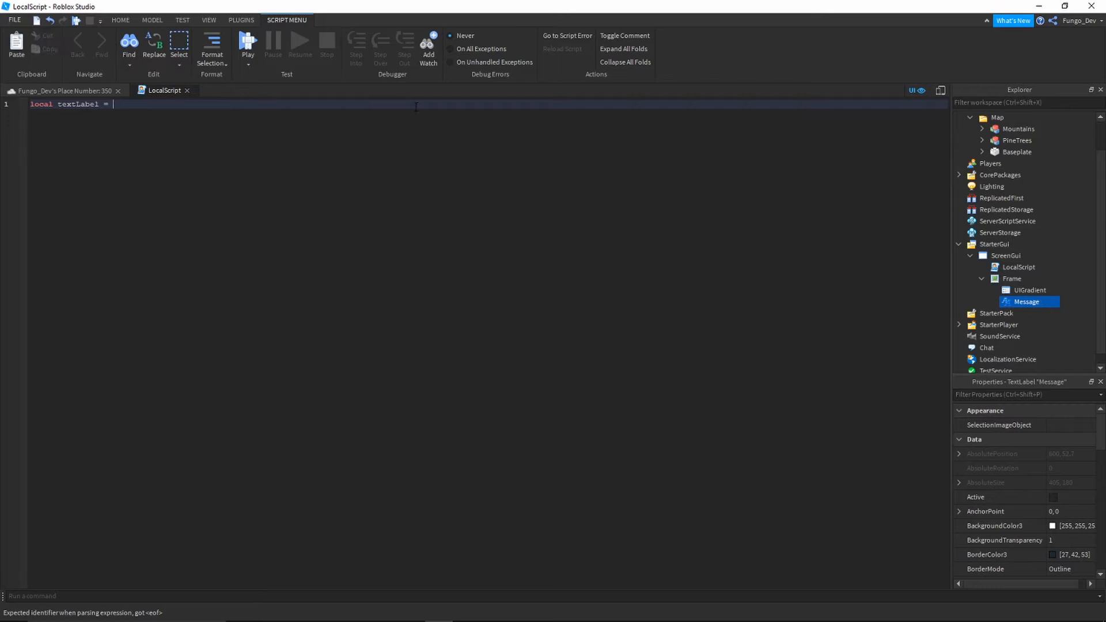
pyautogui.write('scrip')
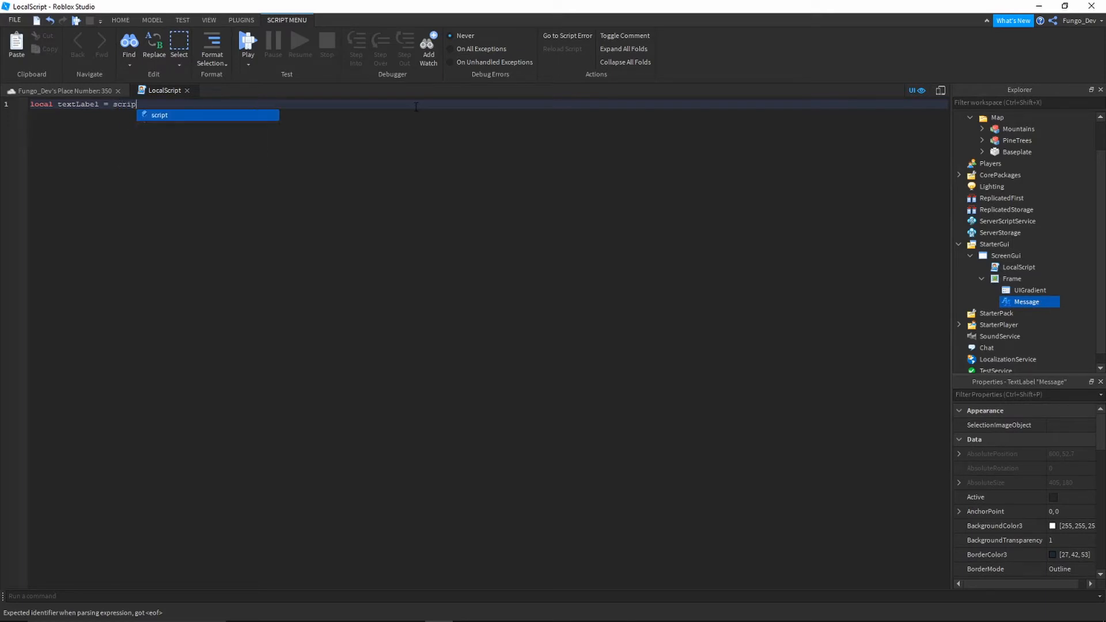
pyautogui.write('.Parent')
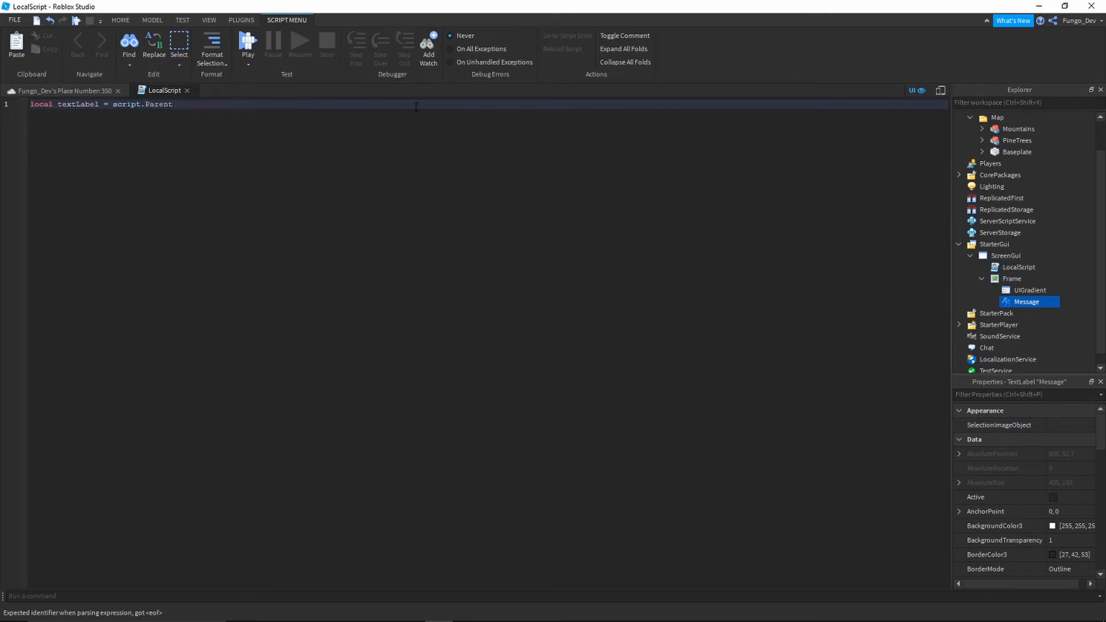
pyautogui.write('.Frame.Message')
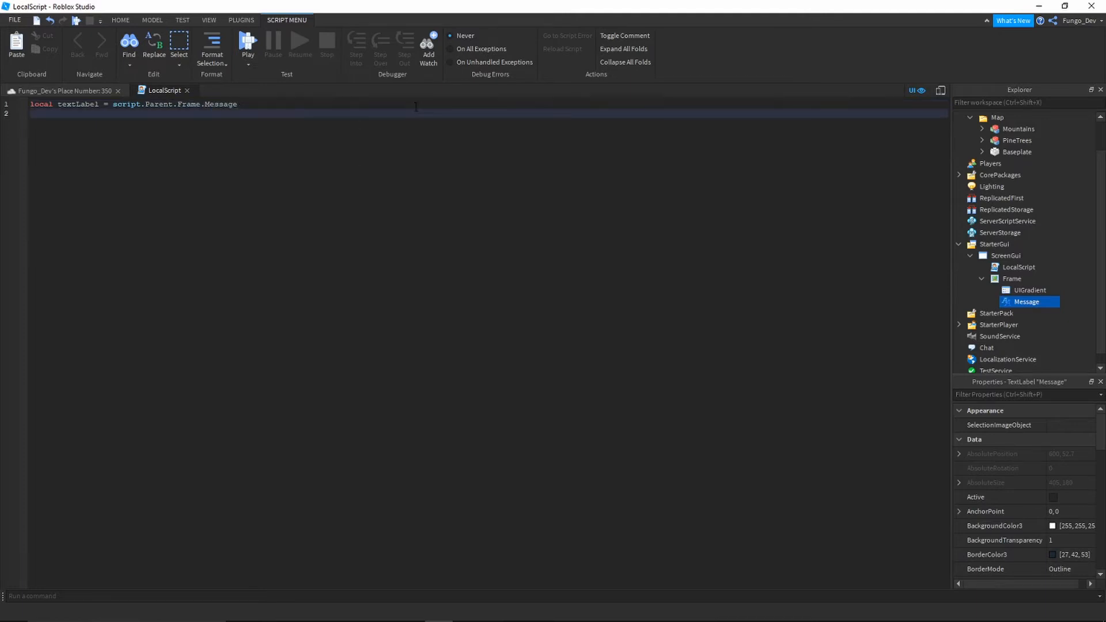
pyautogui.press('enter')
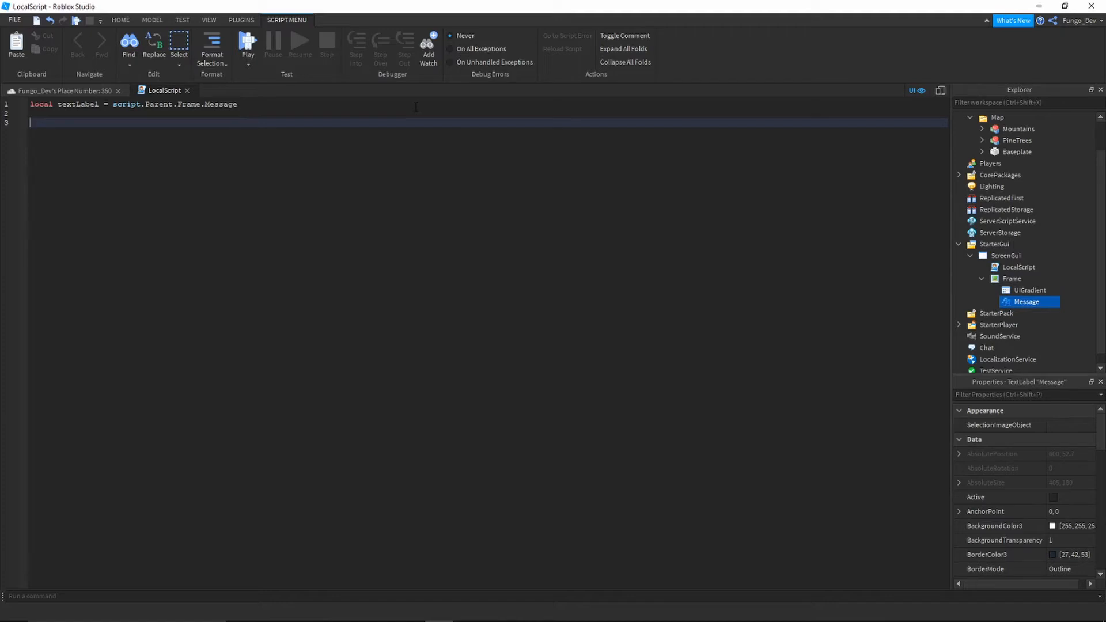
# Step: Define local function typewriterEffect(object, text) holding an empty for i = 1, #text do loop
pyautogui.write('local')
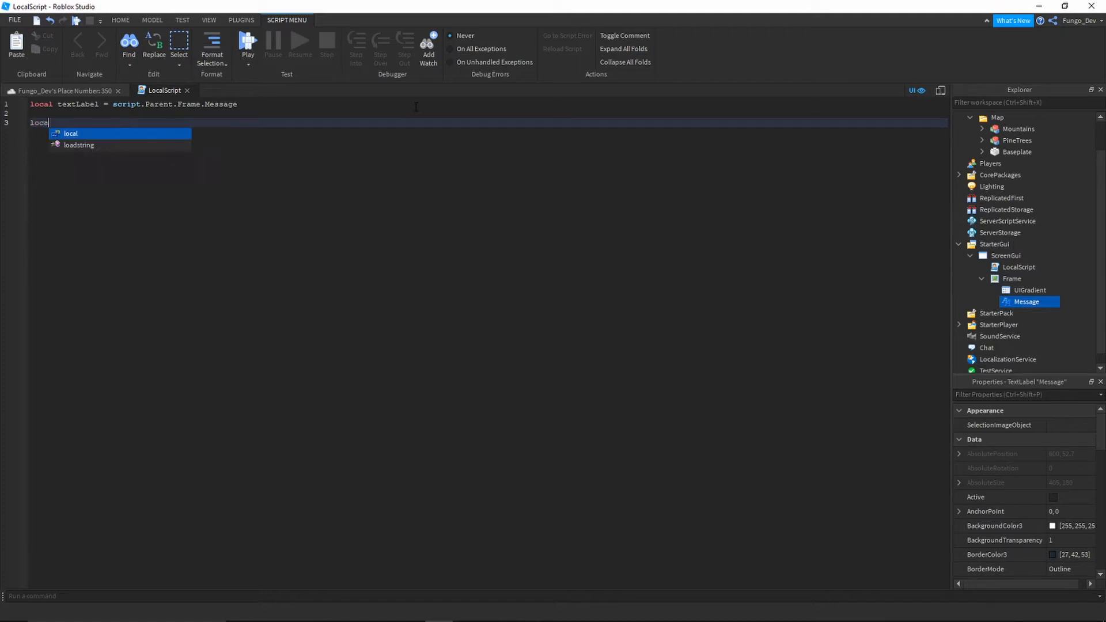
pyautogui.write('function t')
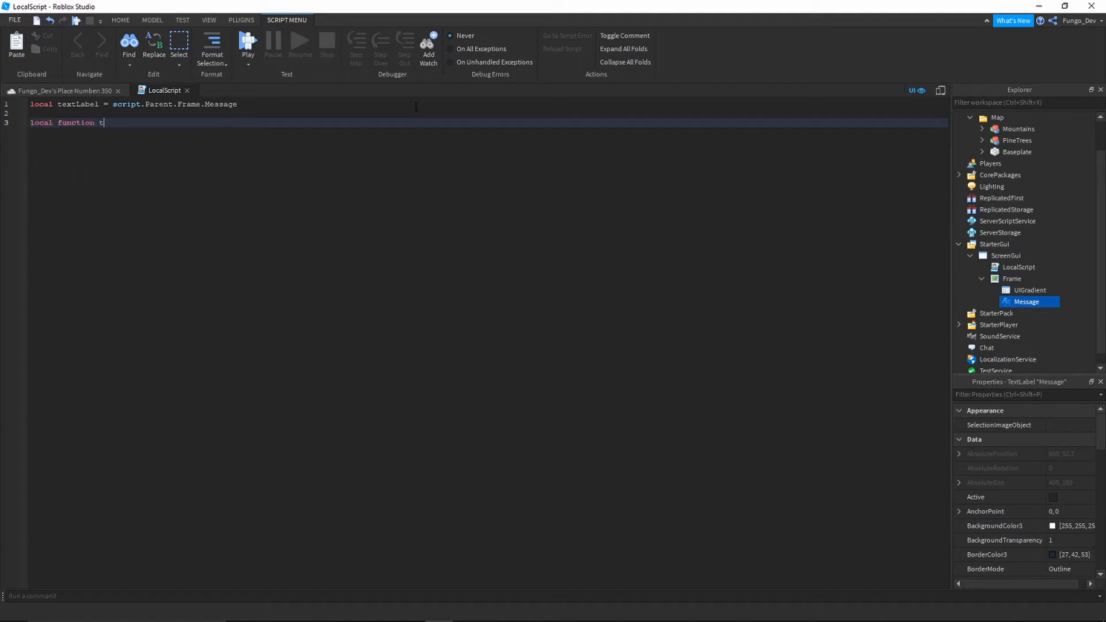
pyautogui.write('ypewrt')
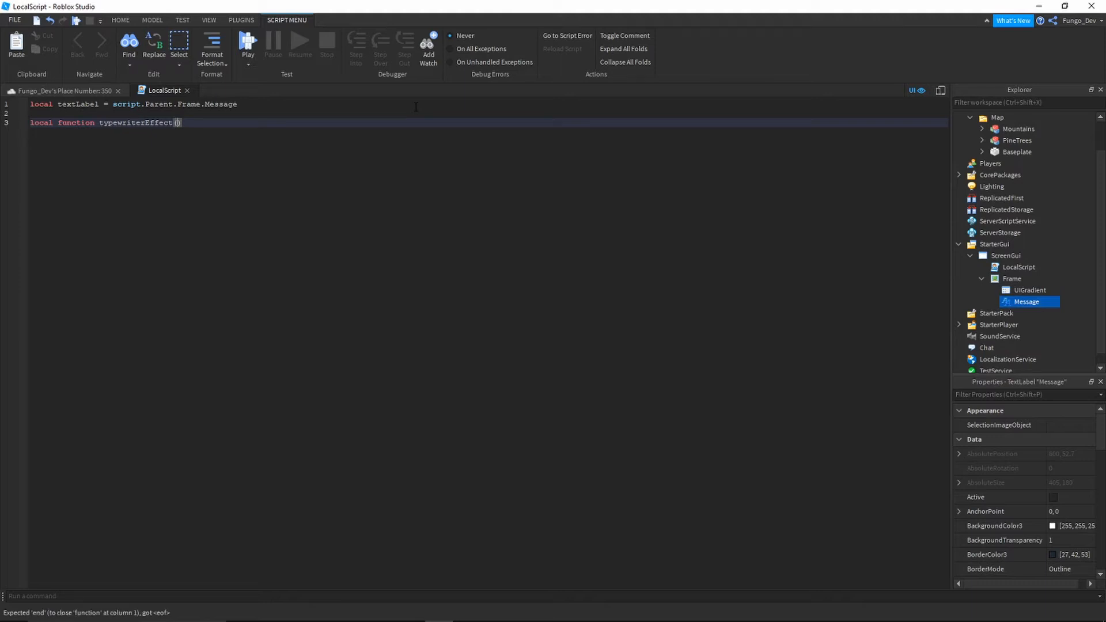
pyautogui.write('object')
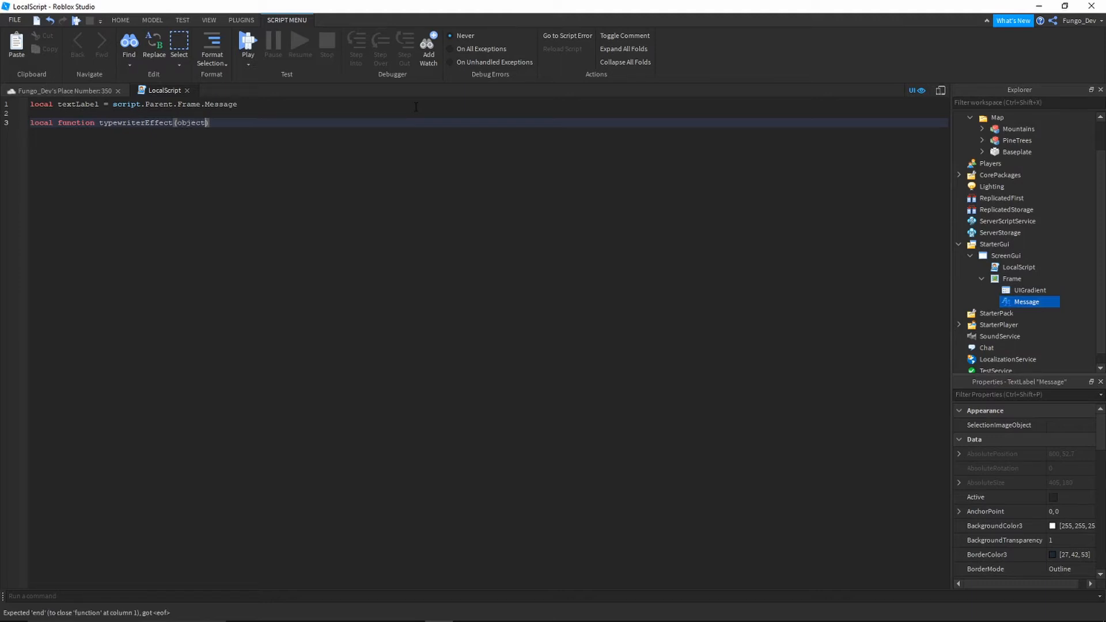
pyautogui.write(', text')
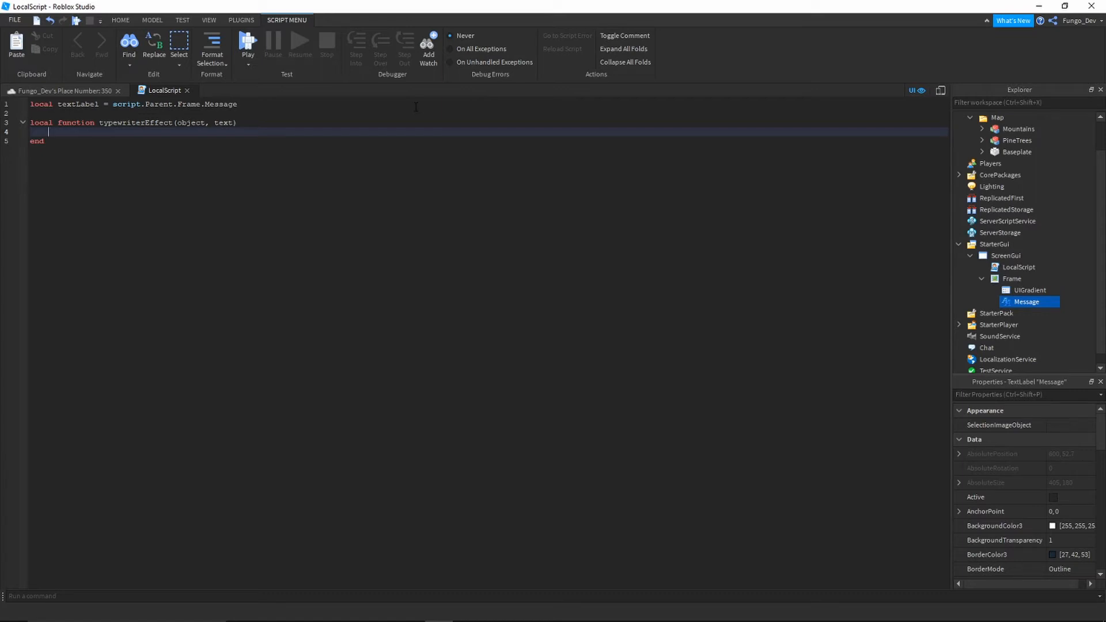
pyautogui.write('for')
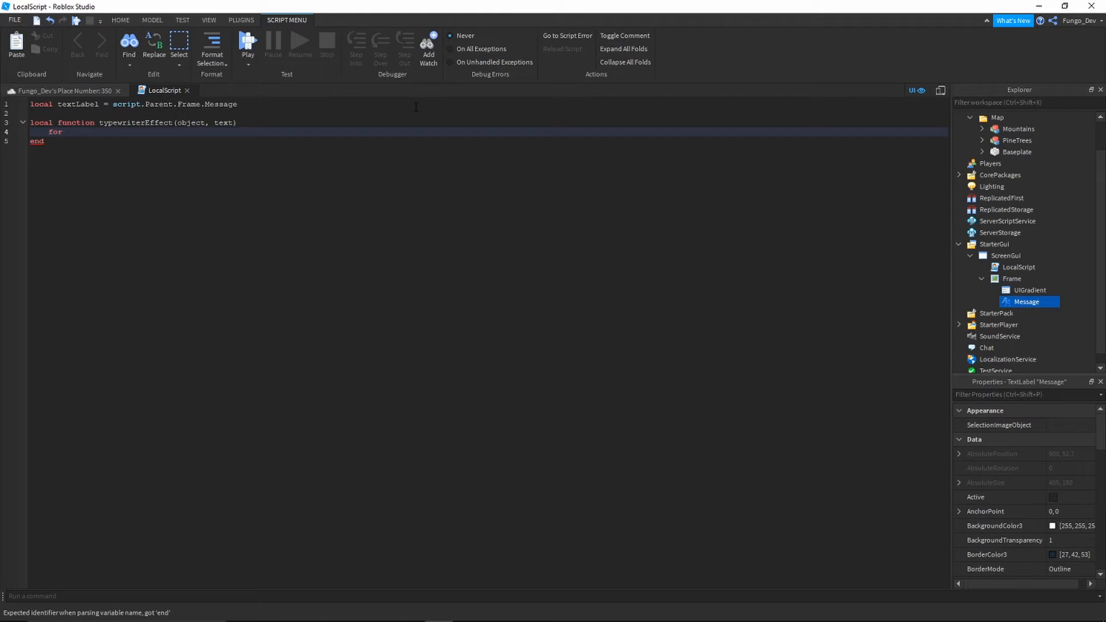
pyautogui.write('i = 1, #text do')
pyautogui.write('--')
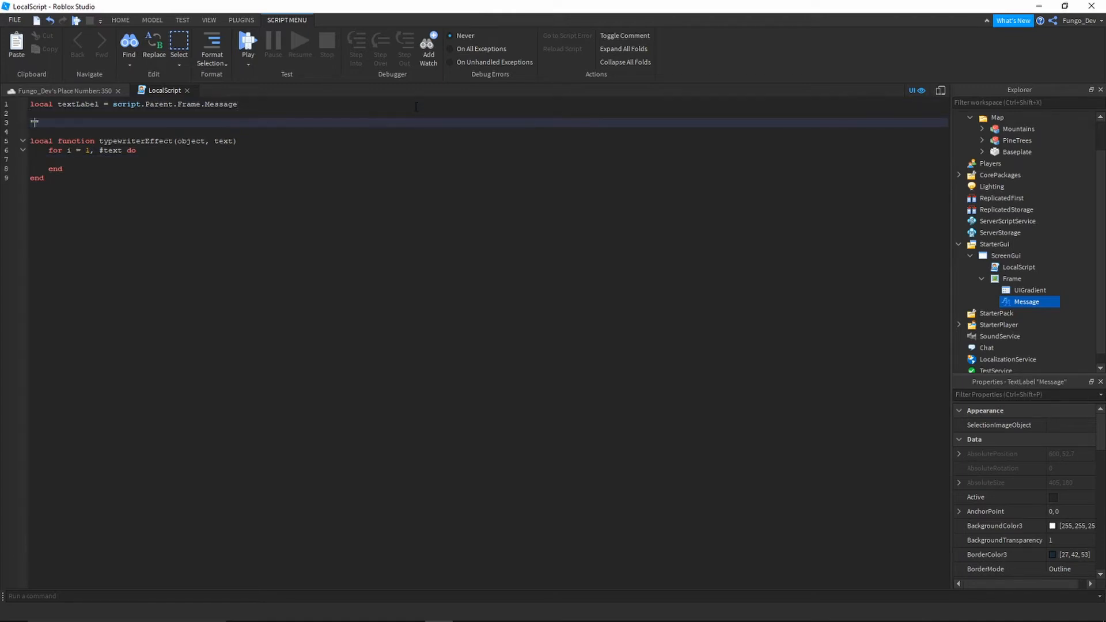
# Step: Type a trial "Hello welcome to my game" line, then select it for deletion
pyautogui.write('"Hello welcome to my game')
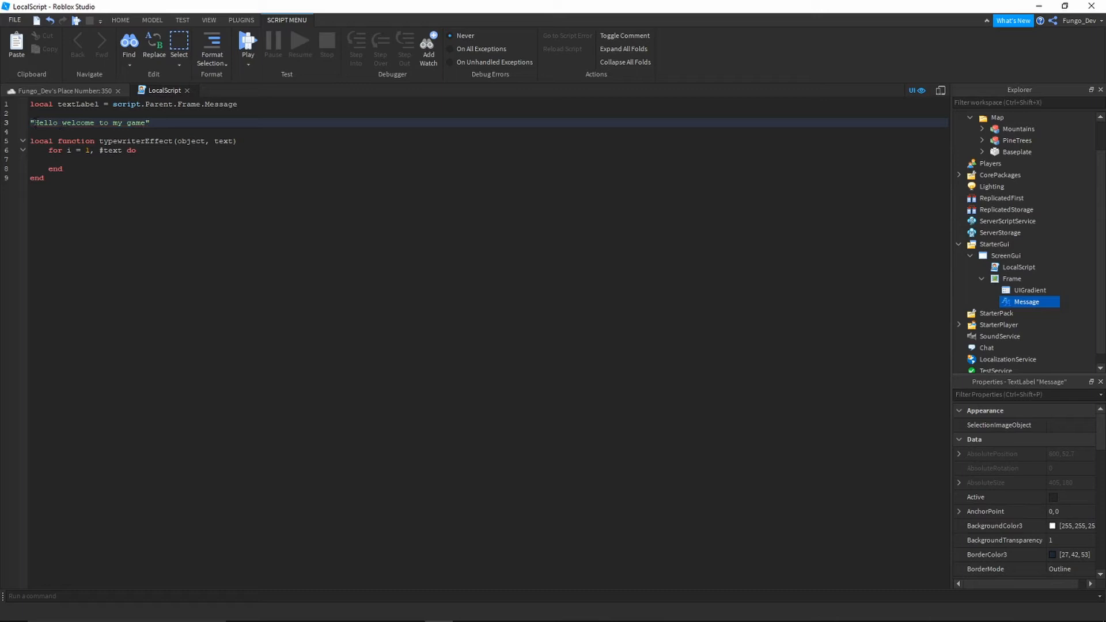
pyautogui.doubleClick(40, 123)
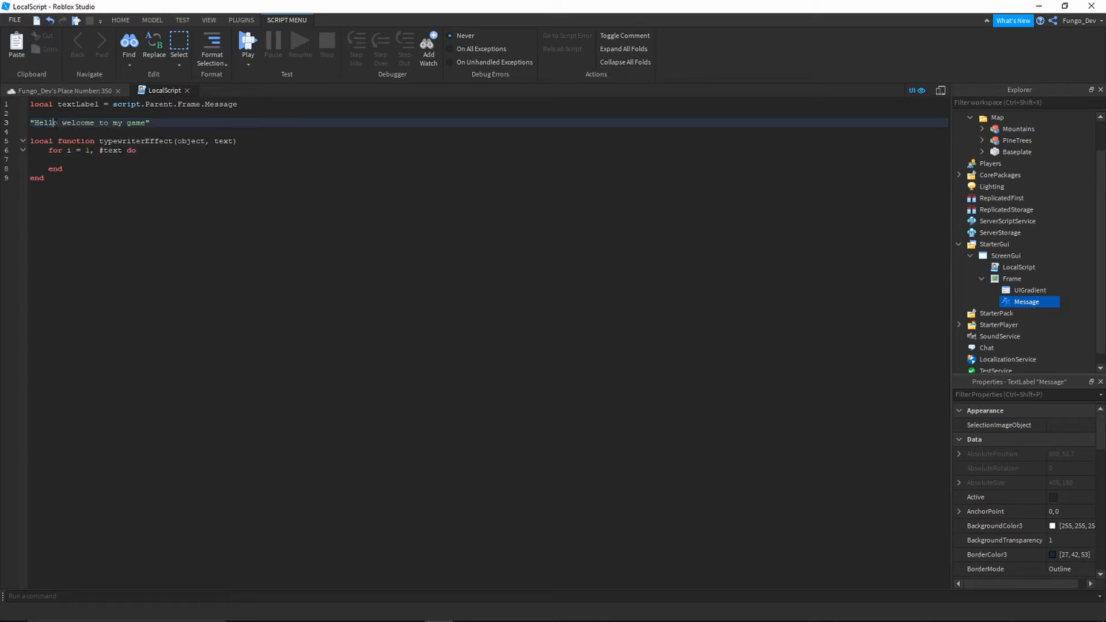
pyautogui.doubleClick(45, 123)
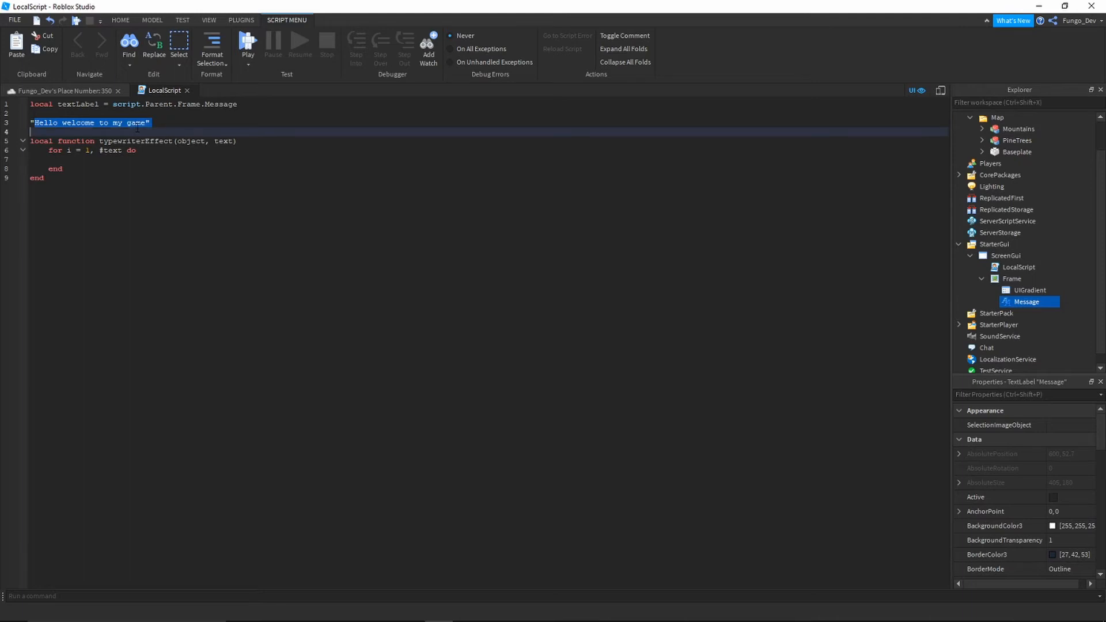
pyautogui.click(148, 122)
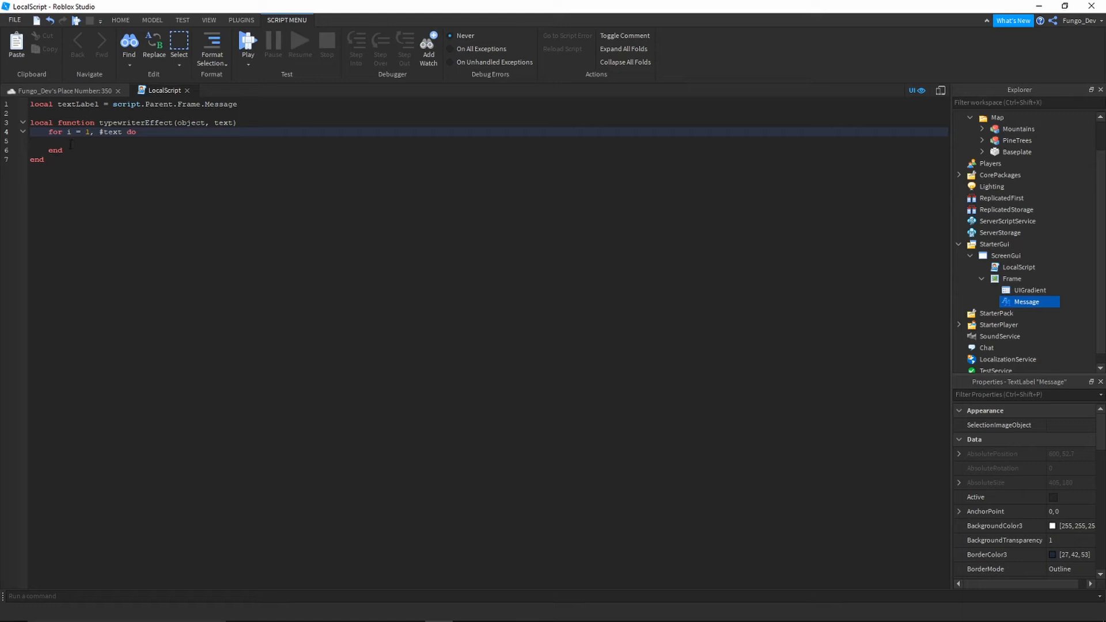
# Step: Write object.Text = string.sub(text, 1, i) inside the for loop body
pyautogui.click(76, 141)
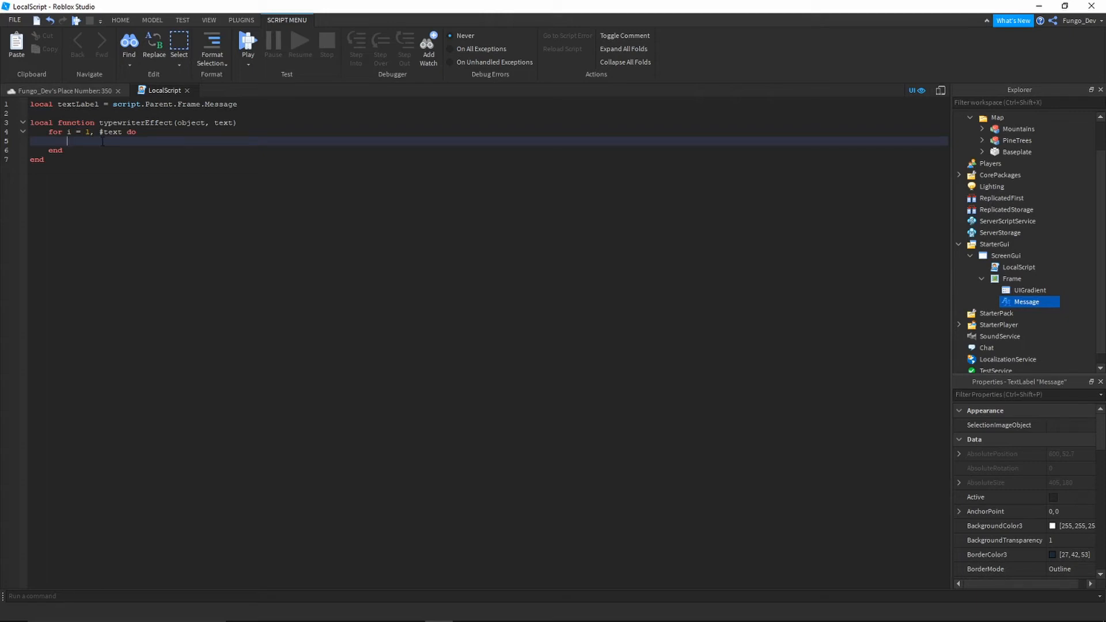
pyautogui.write('o')
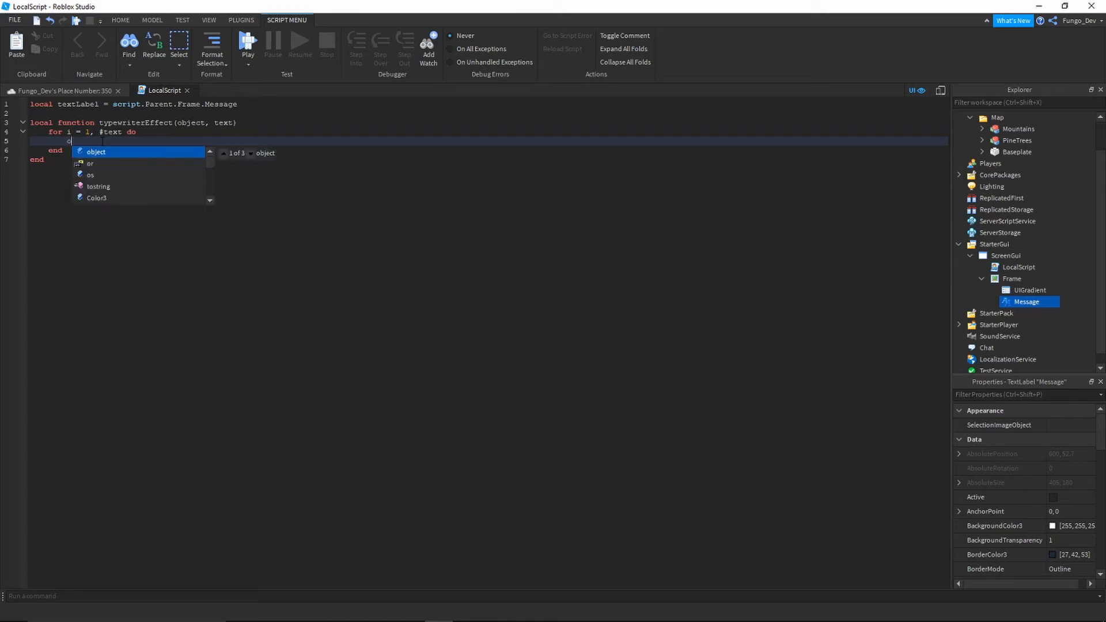
pyautogui.write('object.Text')
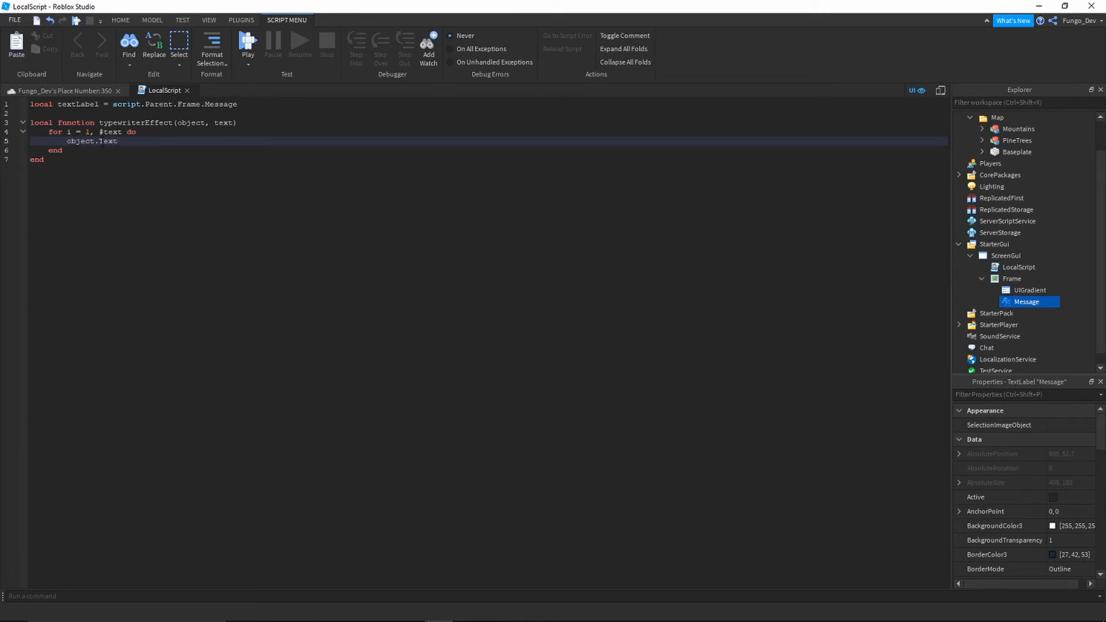
pyautogui.click(117, 141)
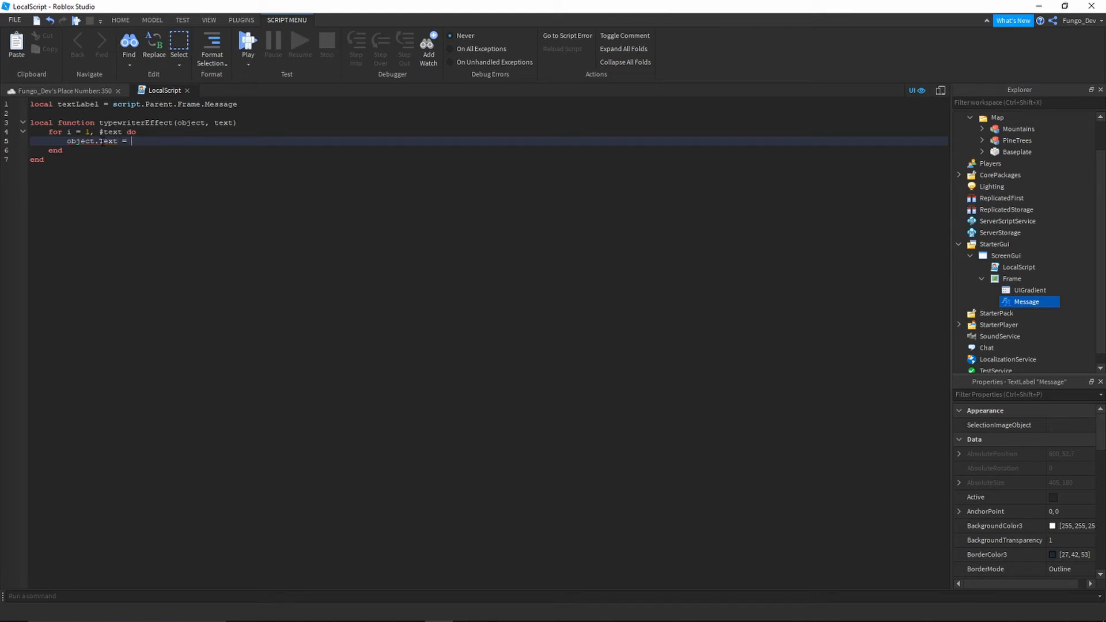
pyautogui.write('string.subv')
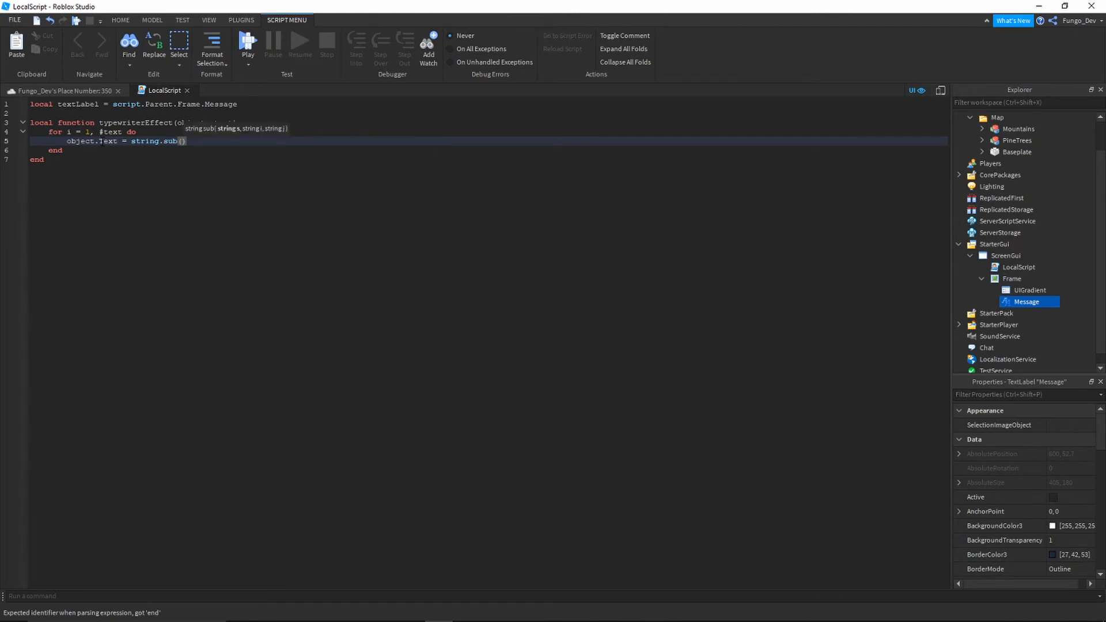
pyautogui.write('text, 1,')
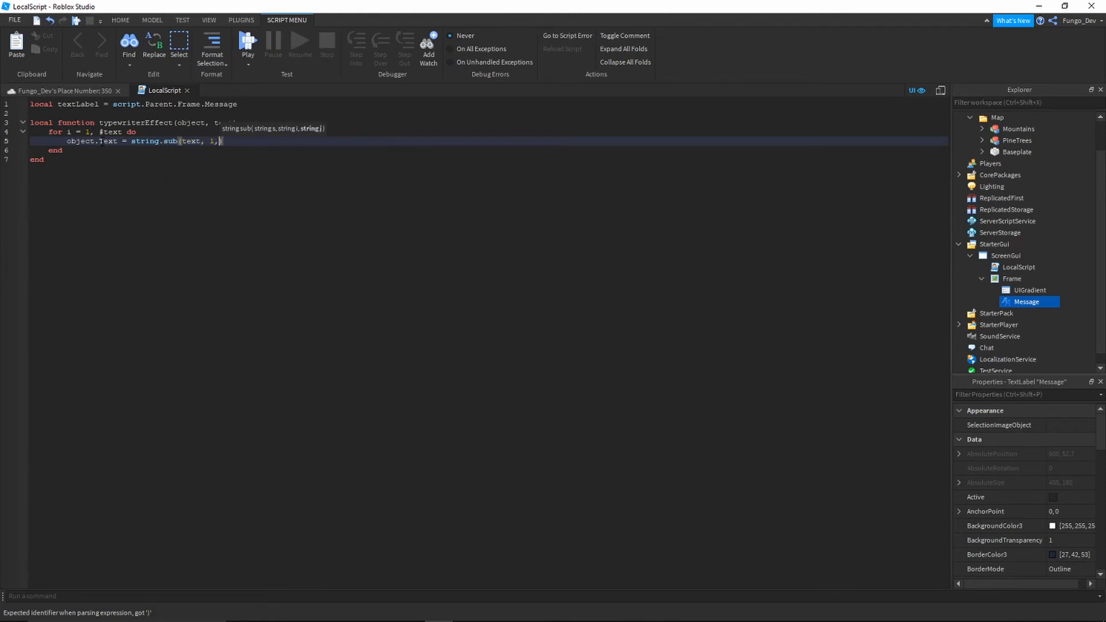
pyautogui.write('i')
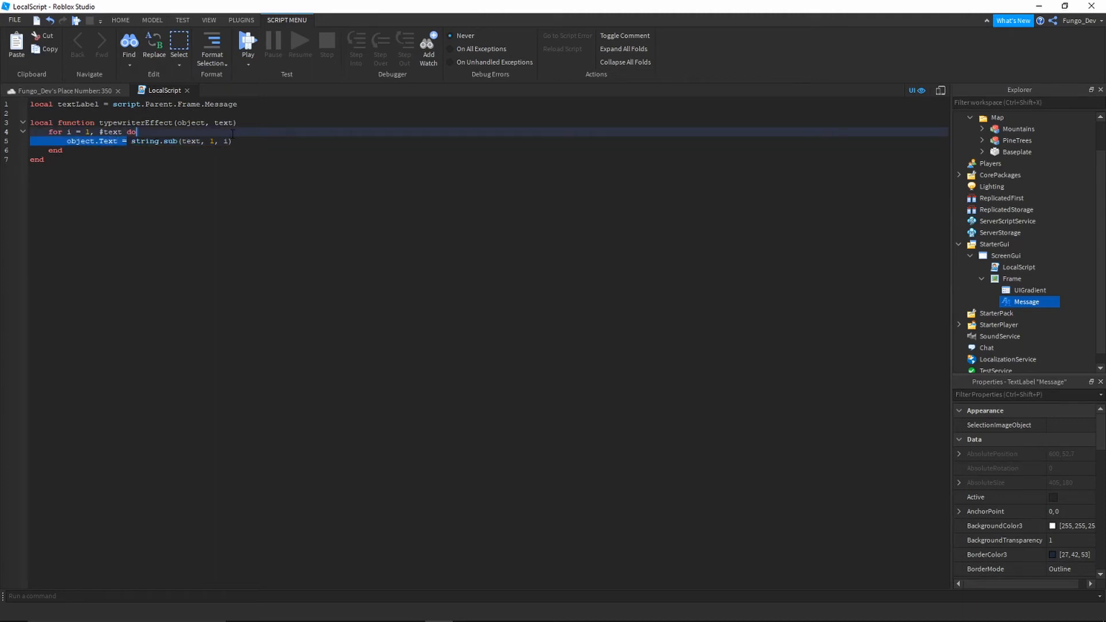
pyautogui.click(141, 140)
pyautogui.write('"Hey"')
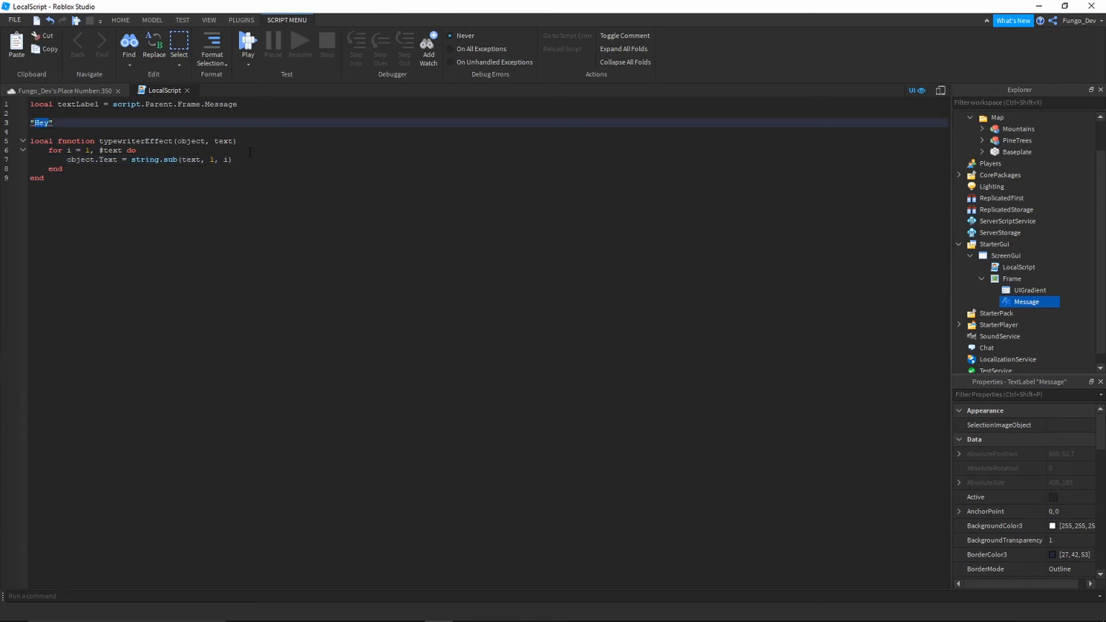
pyautogui.click(252, 159)
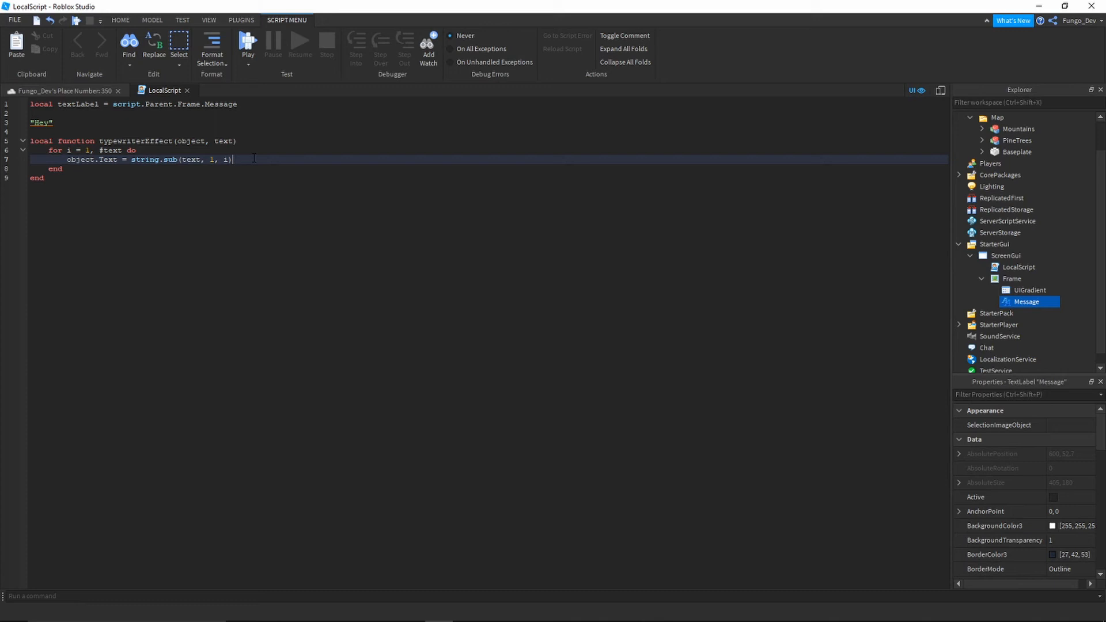
# Step: Add wait(0.05) after the text update and select the stray "Hey" line for removal
pyautogui.write('wait')
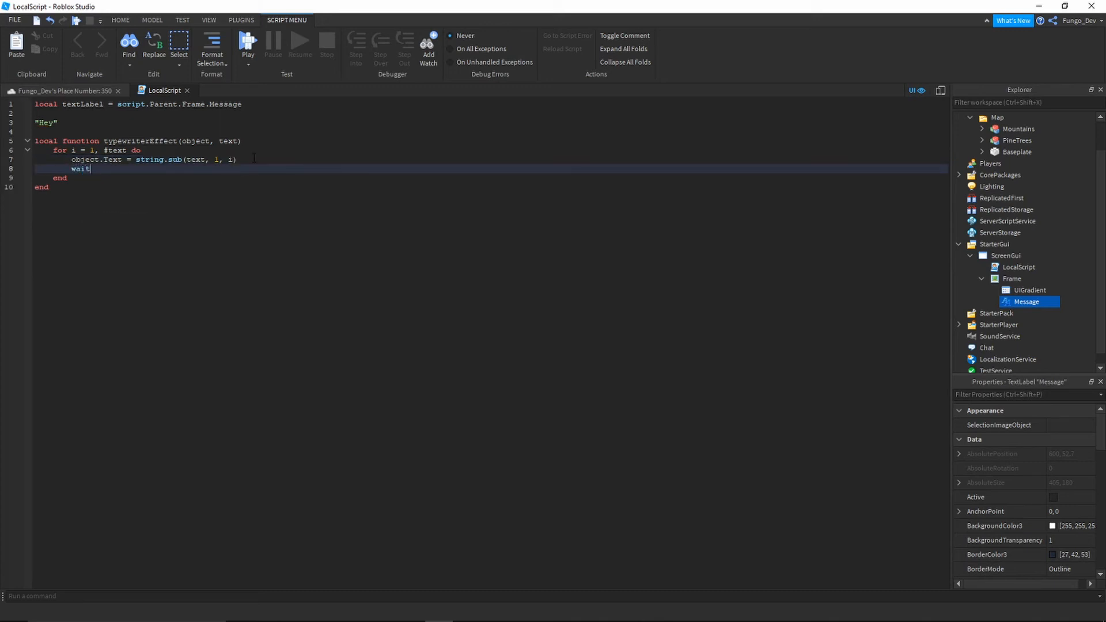
pyautogui.write('(0)')
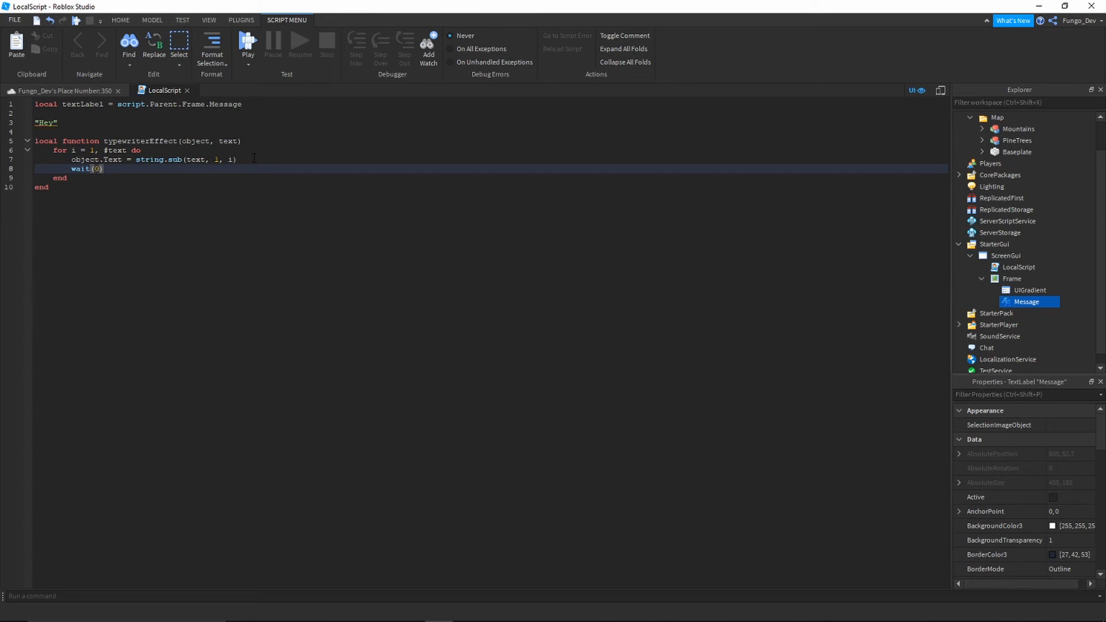
pyautogui.write('.05')
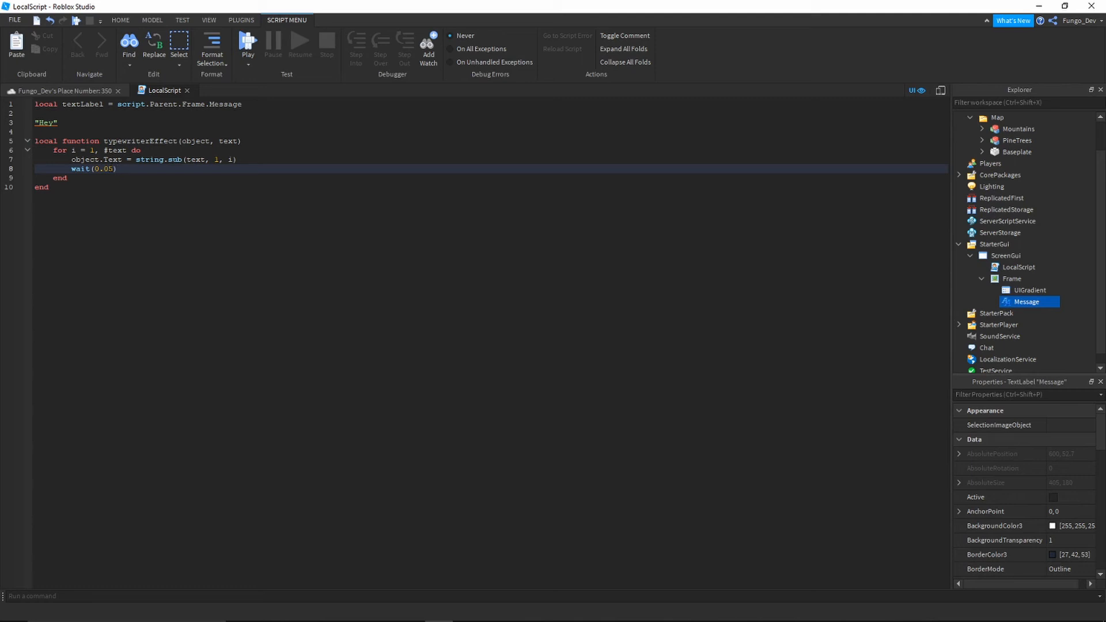
pyautogui.doubleClick(106, 169)
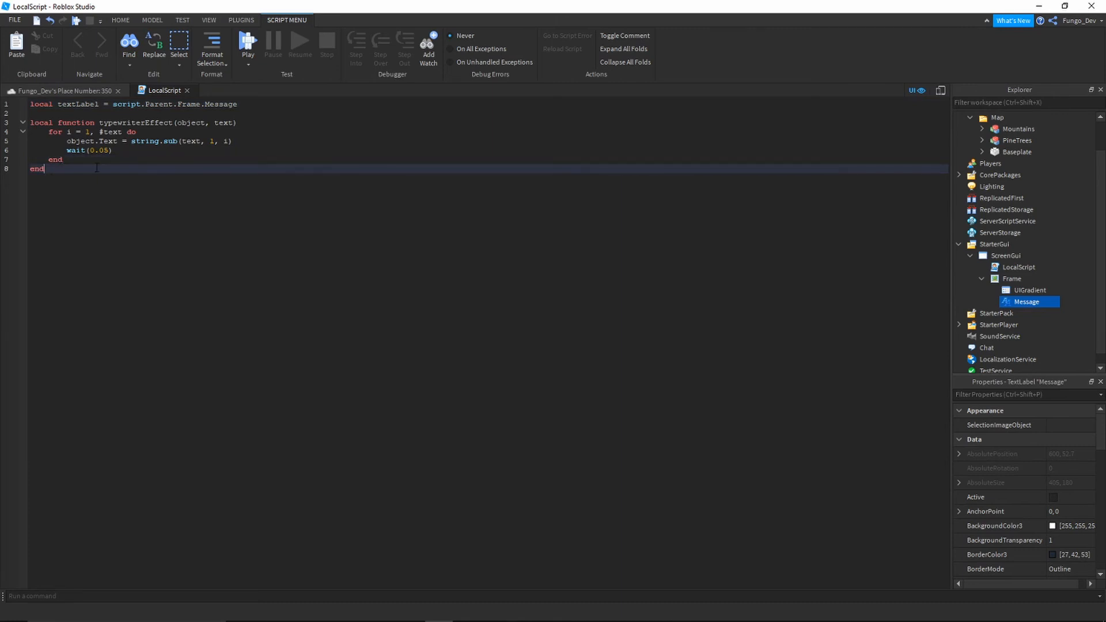
# Step: Type wait(3) and typewriterEffect(textLabel, "Hey welcome to my game I hope you have fun!")
pyautogui.write('wa')
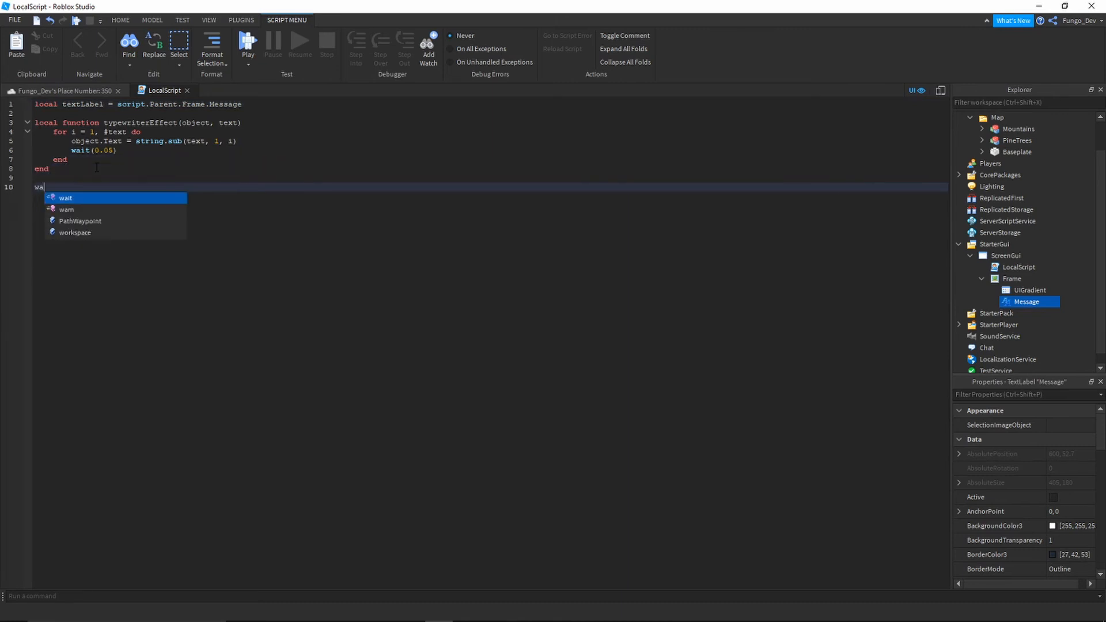
pyautogui.write('it(3)')
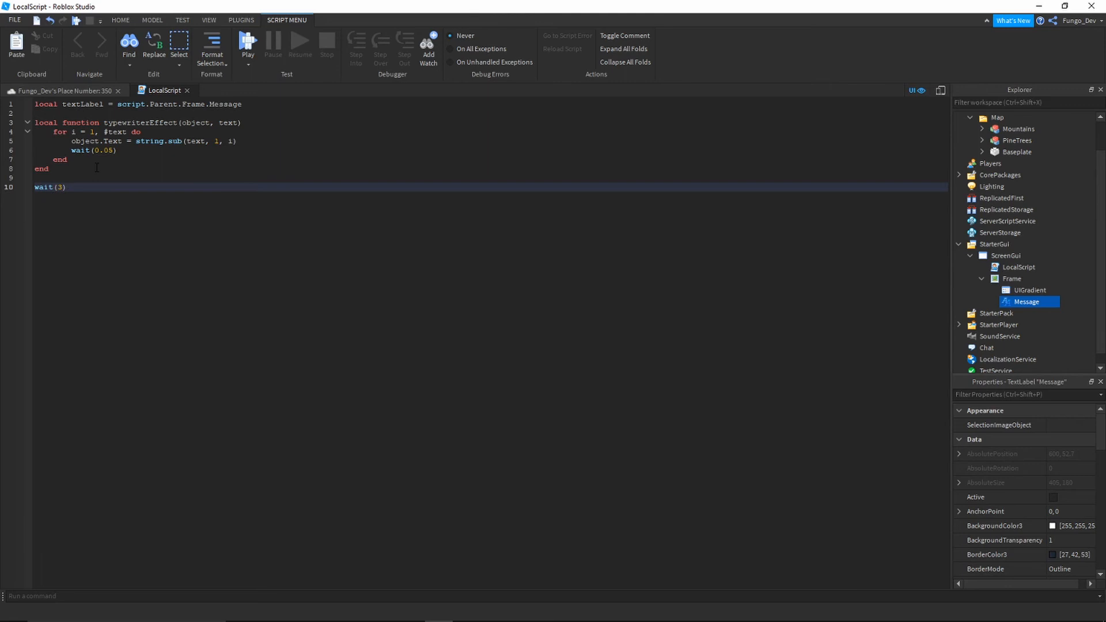
pyautogui.write('typewriterEffect(')
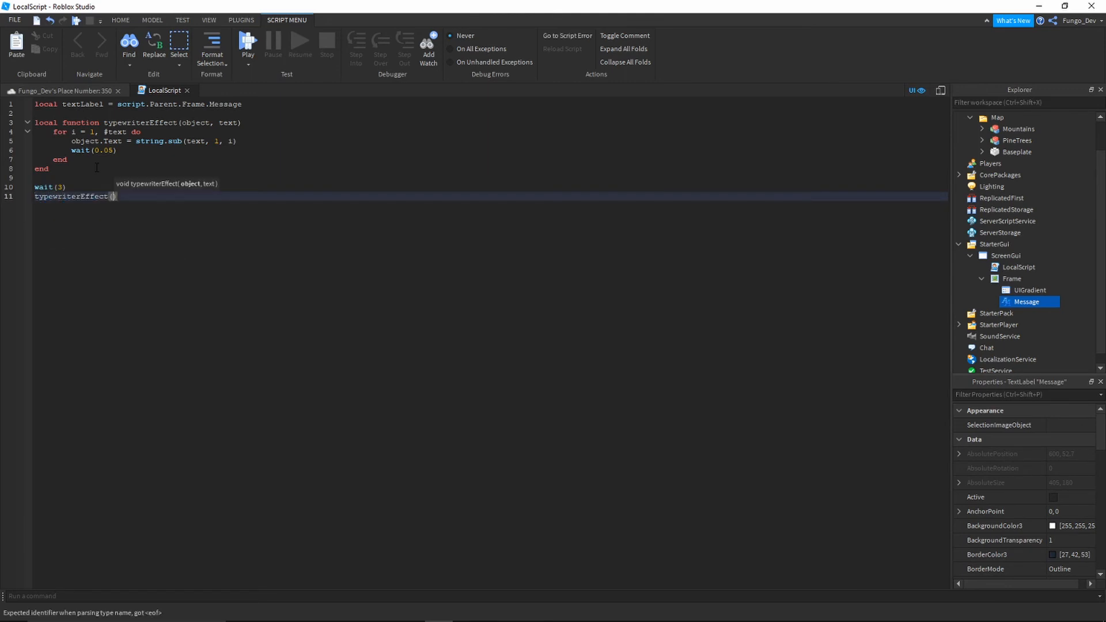
pyautogui.write('textLabel')
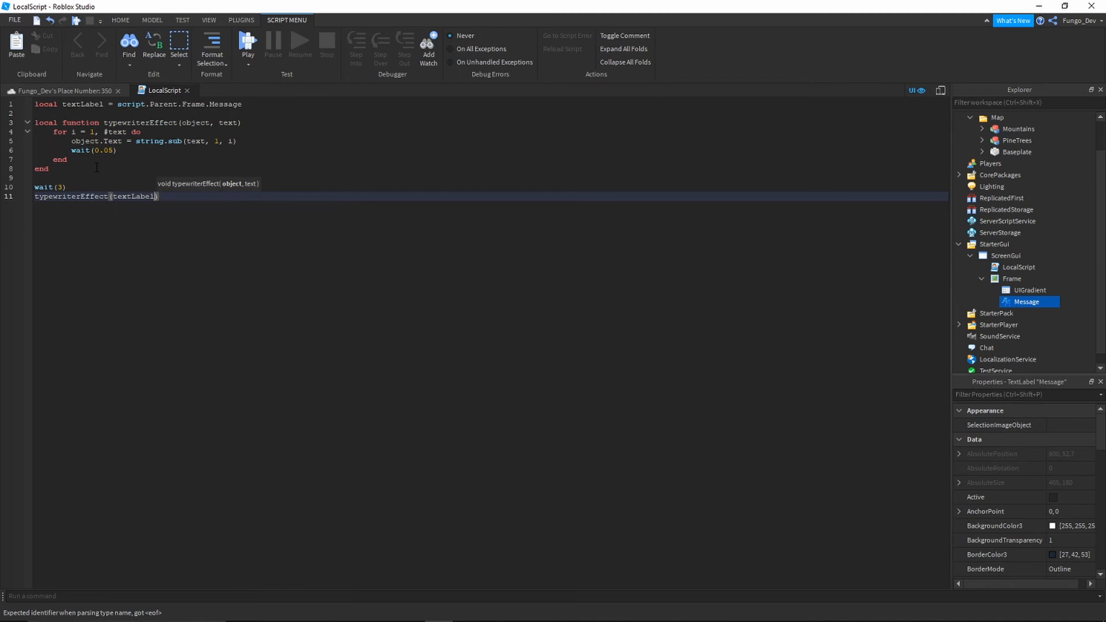
pyautogui.write(', ""')
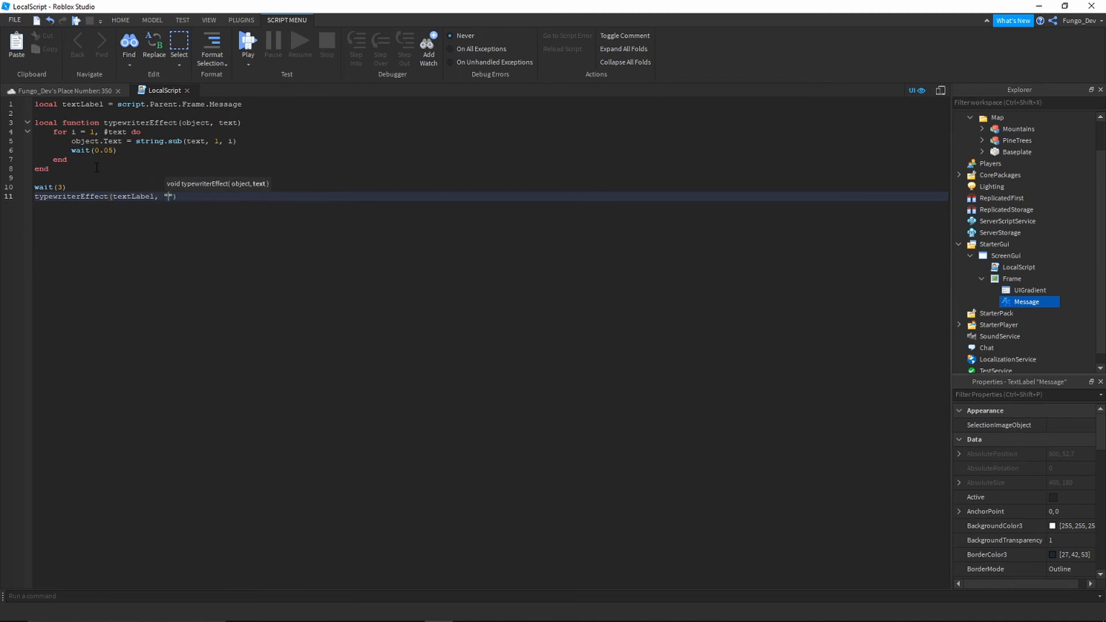
pyautogui.write('Hey')
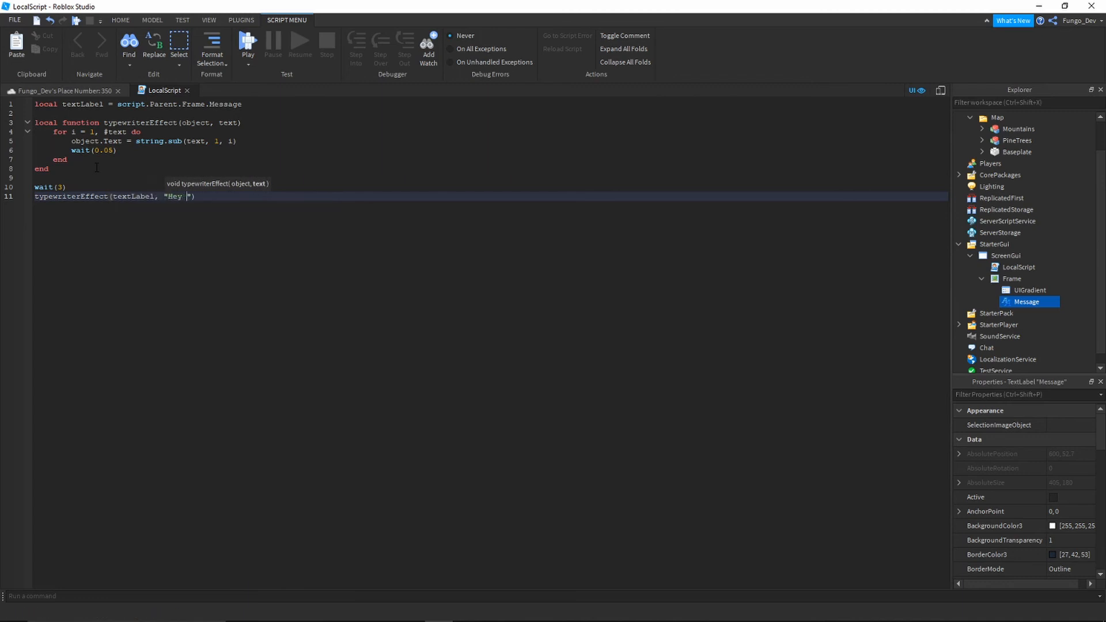
pyautogui.write('welcome to my game I hope you have')
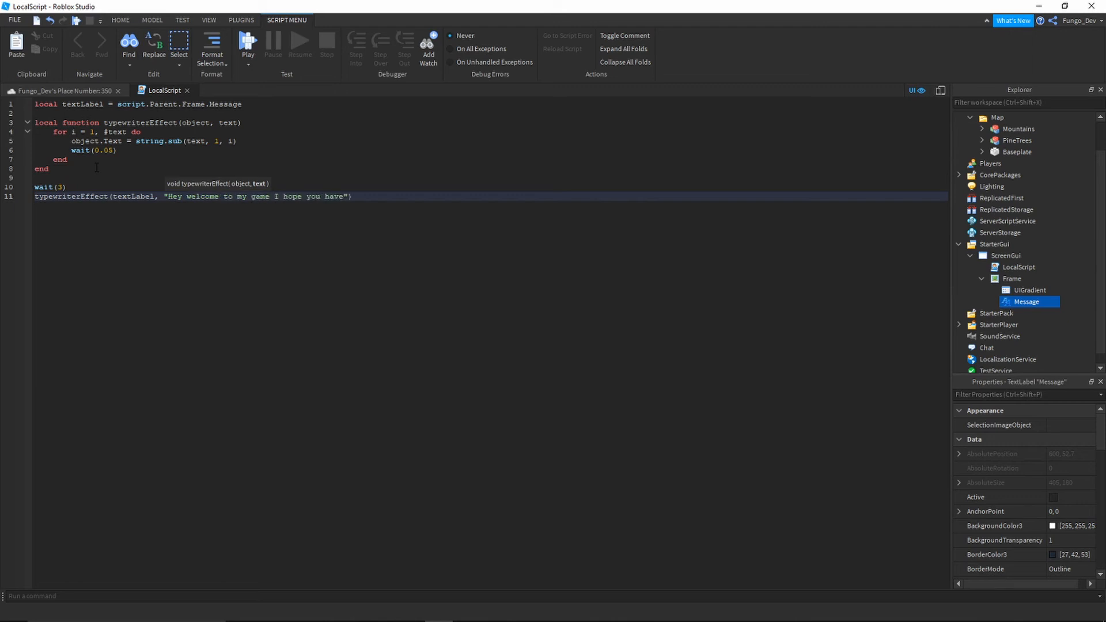
pyautogui.write('fun!')
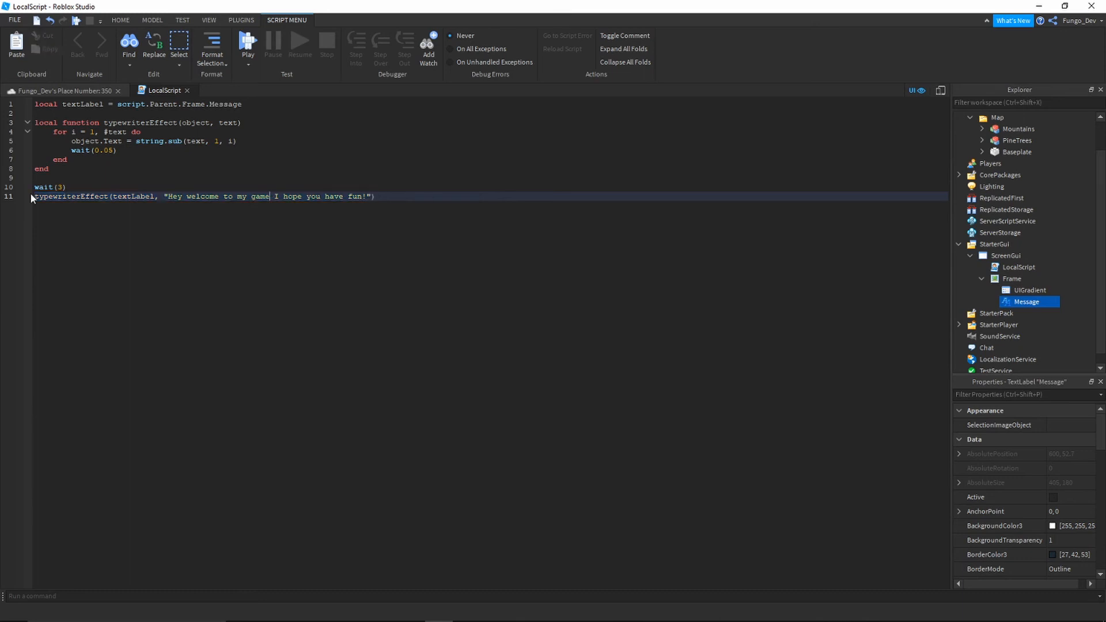
# Step: Select the call line and its quoted message, then move below the textLabel line
pyautogui.tripleClick(204, 196)
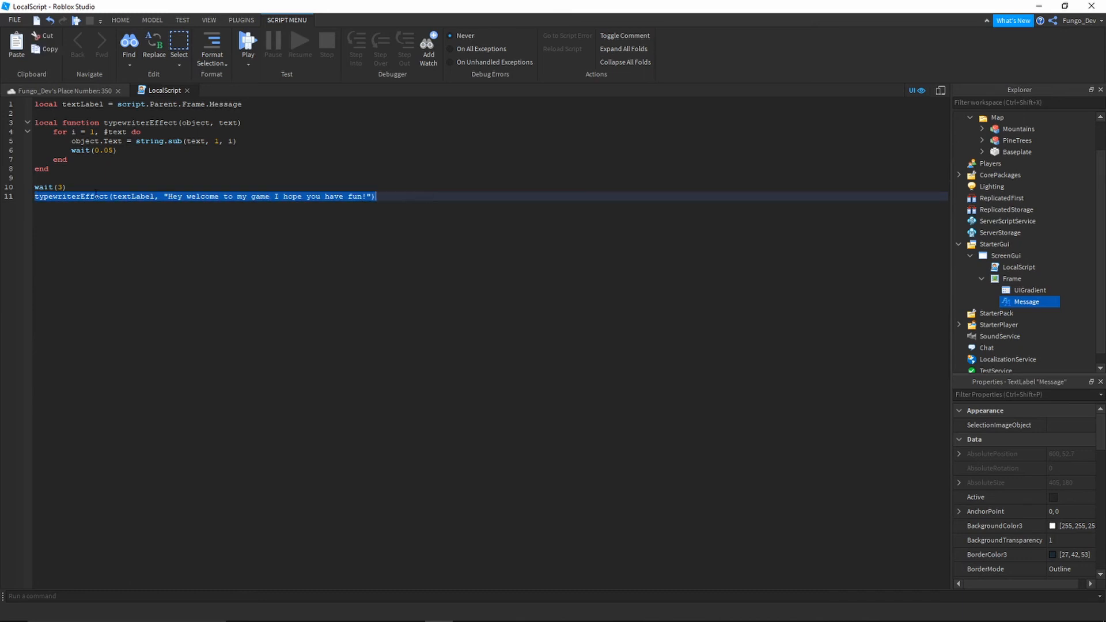
pyautogui.doubleClick(131, 196)
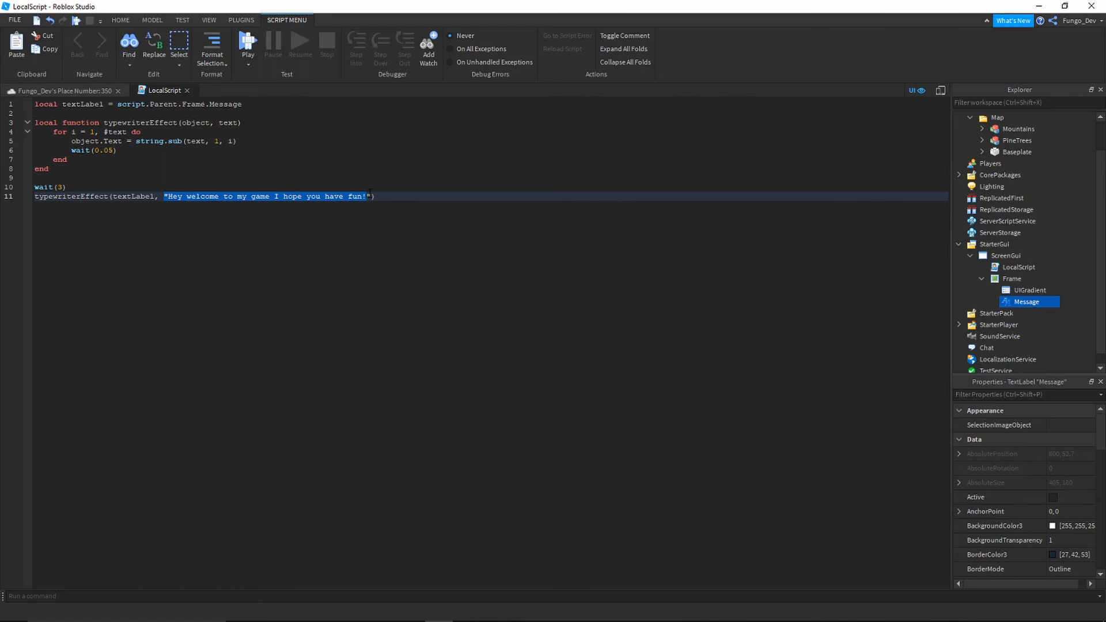
pyautogui.click(110, 186)
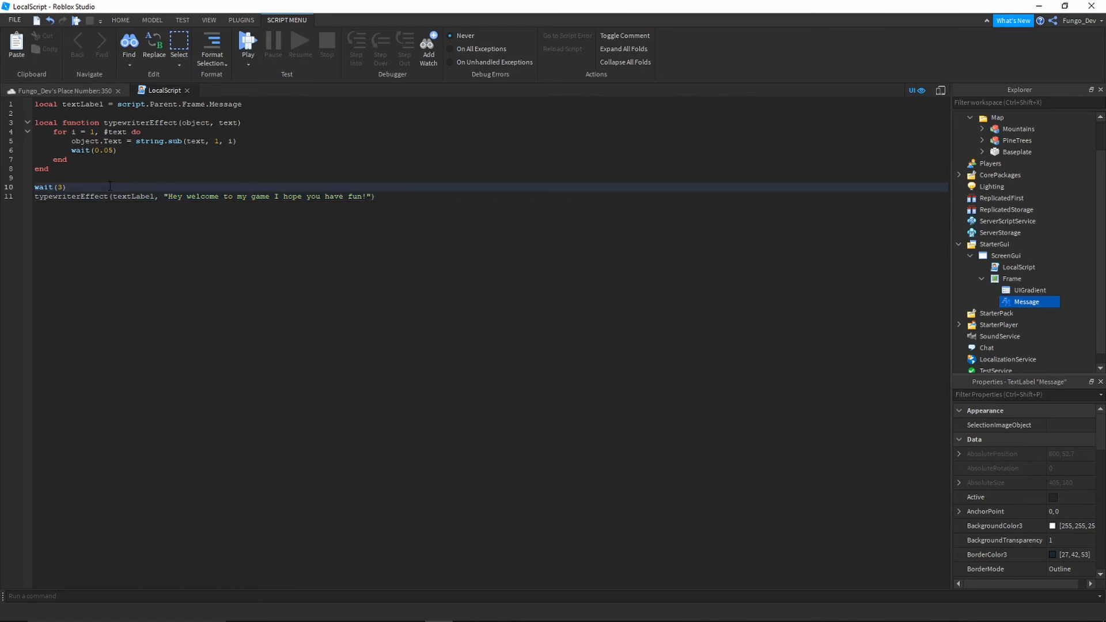
# Step: Declare local message = "Hey welcome to my game I hope you have fun!" on line 2
pyautogui.write('local string')
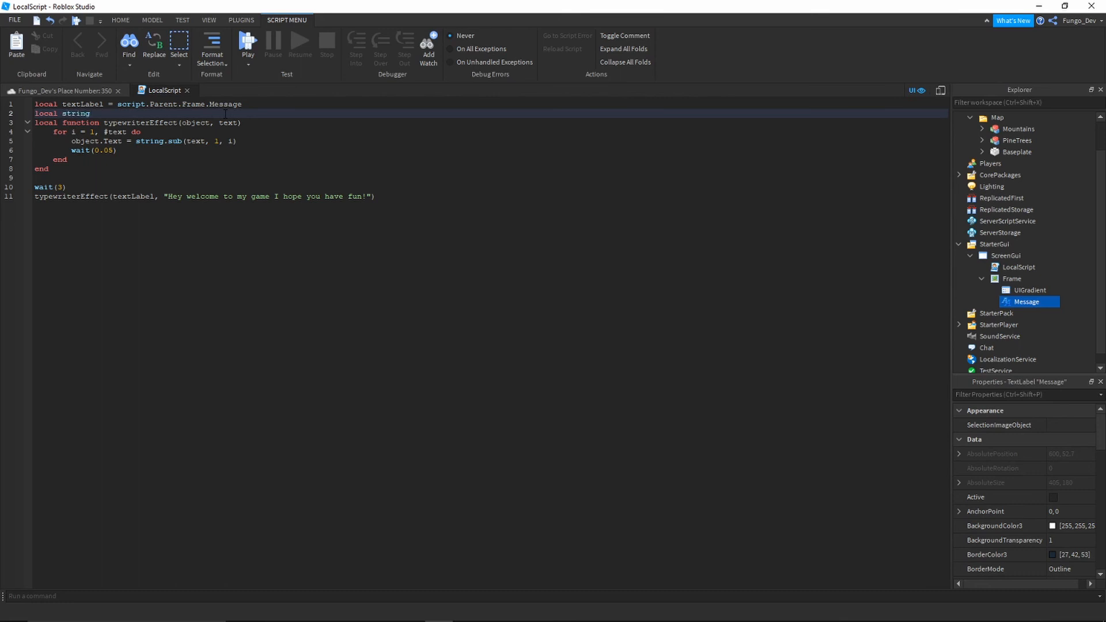
pyautogui.write('mess')
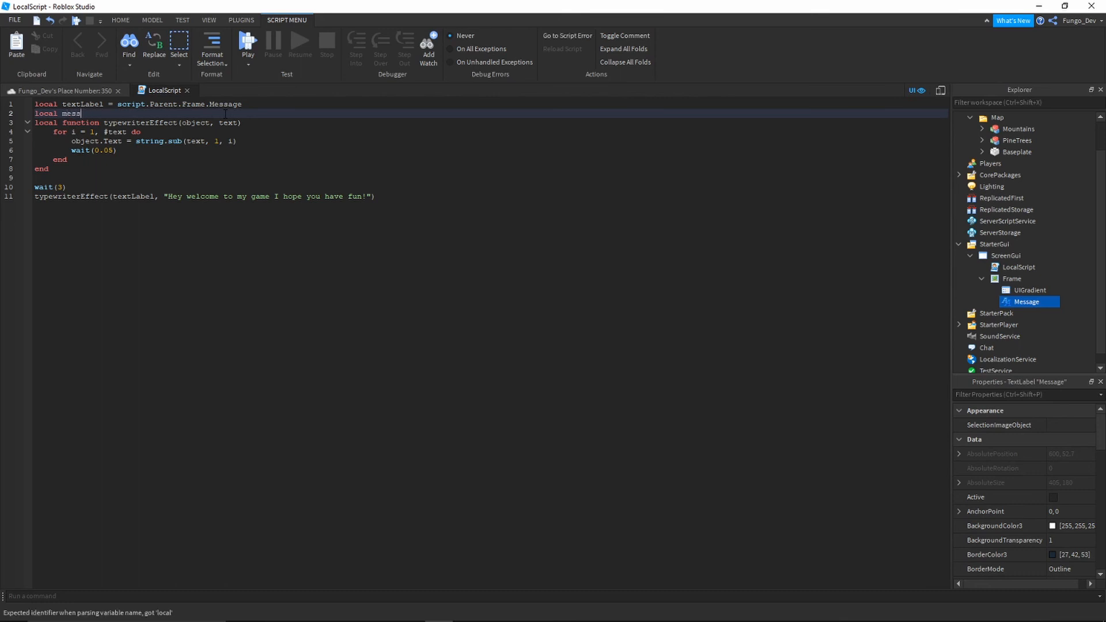
pyautogui.write('age = ""')
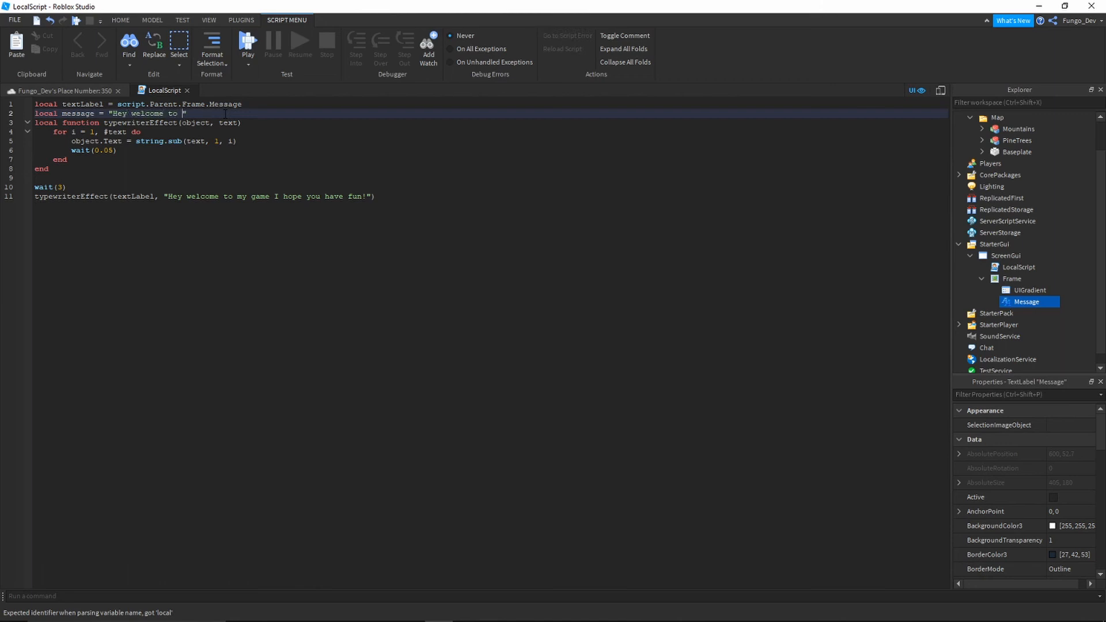
pyautogui.write('my game I hope you ahv')
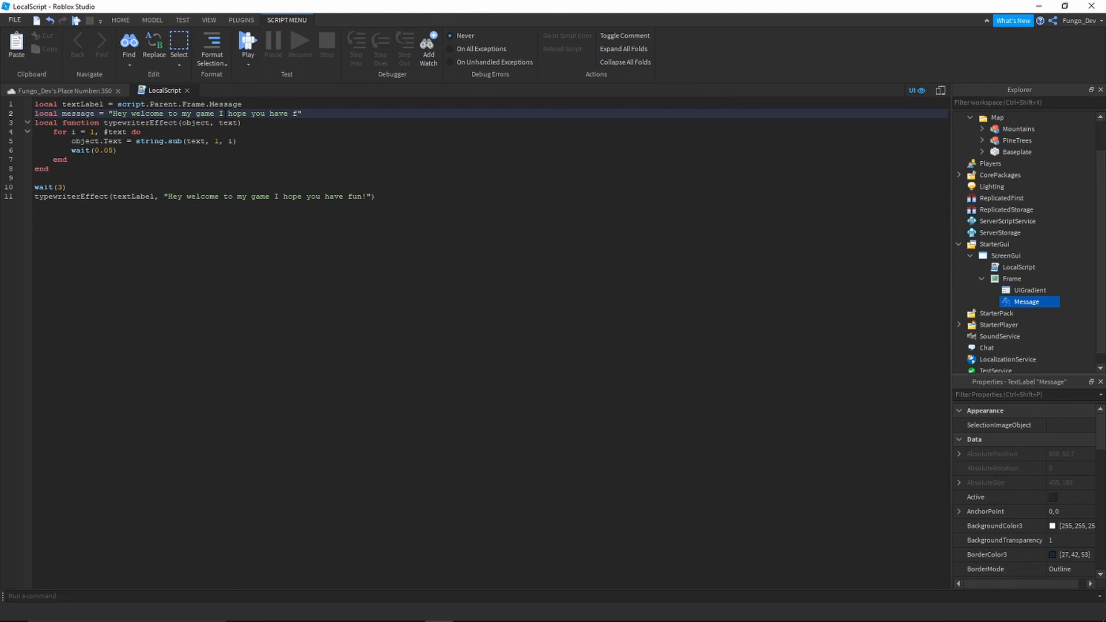
pyautogui.write('un!"')
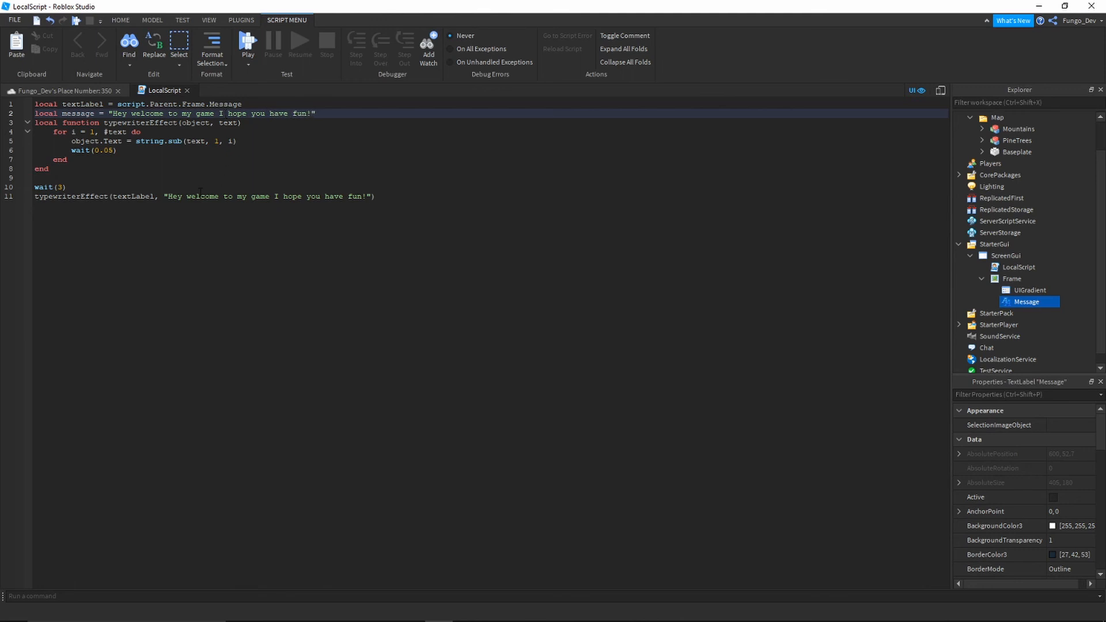
# Step: Replace the literal string argument in the typewriterEffect call with message
pyautogui.doubleClick(267, 196)
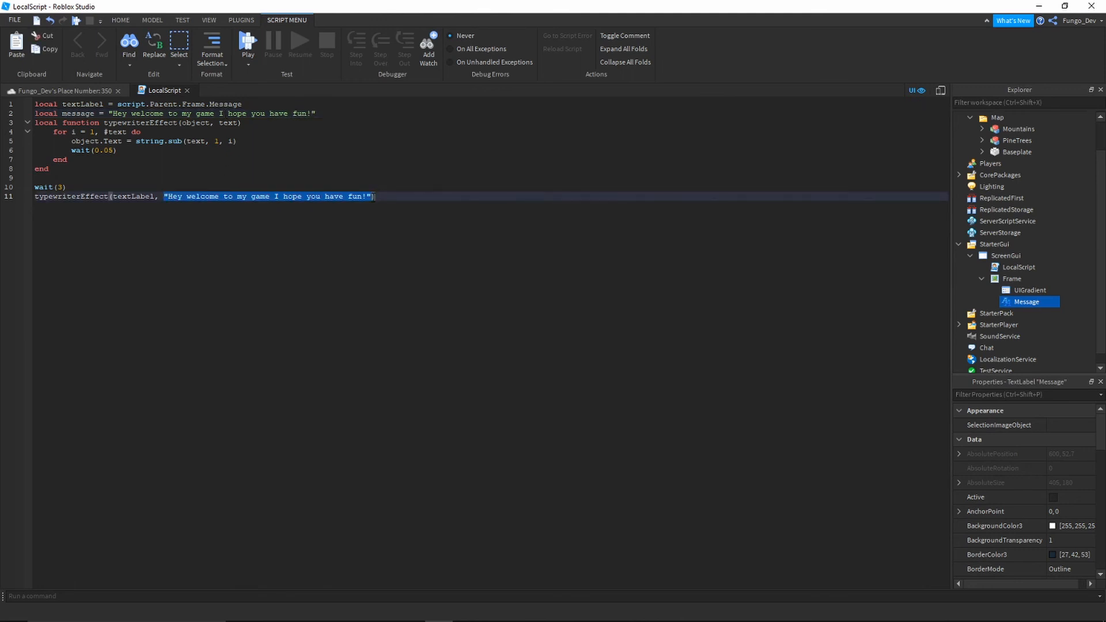
pyautogui.write('message)')
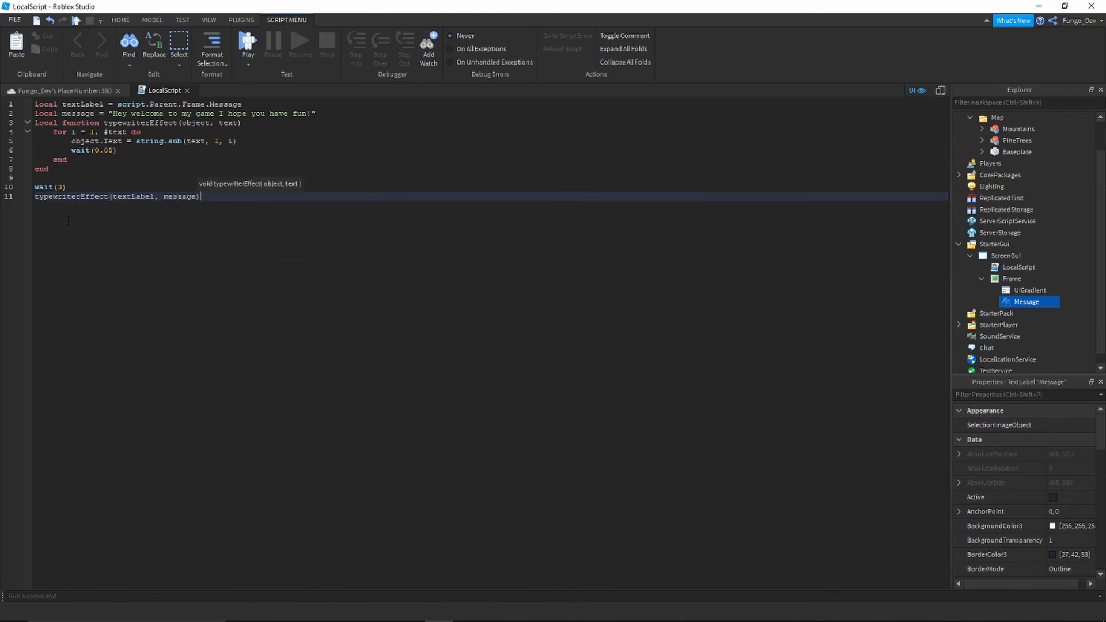
pyautogui.doubleClick(63, 196)
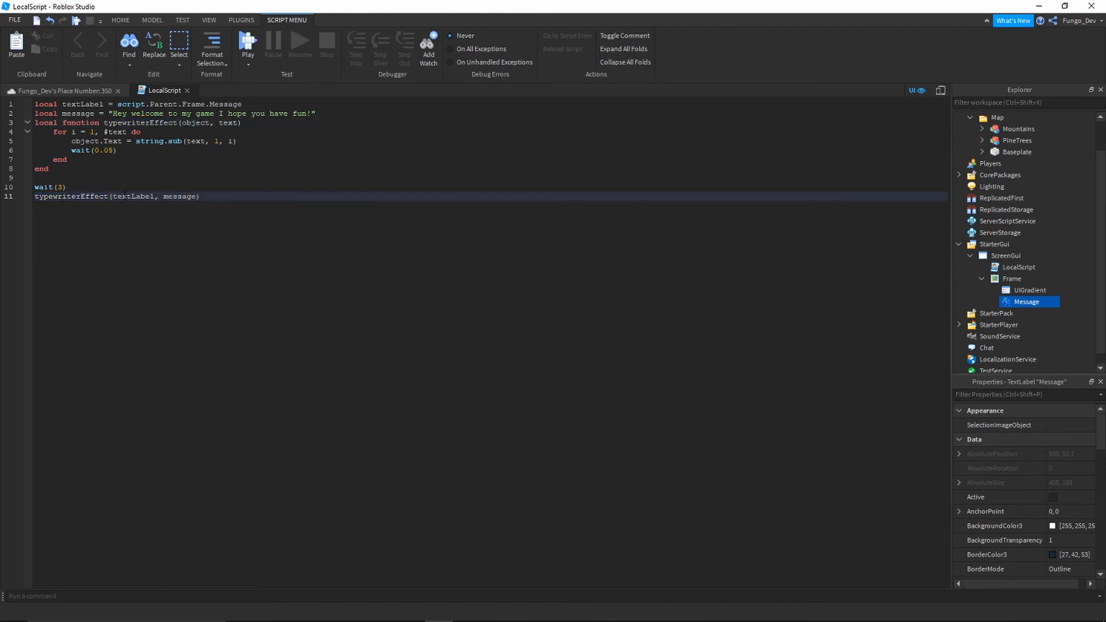
pyautogui.doubleClick(133, 195)
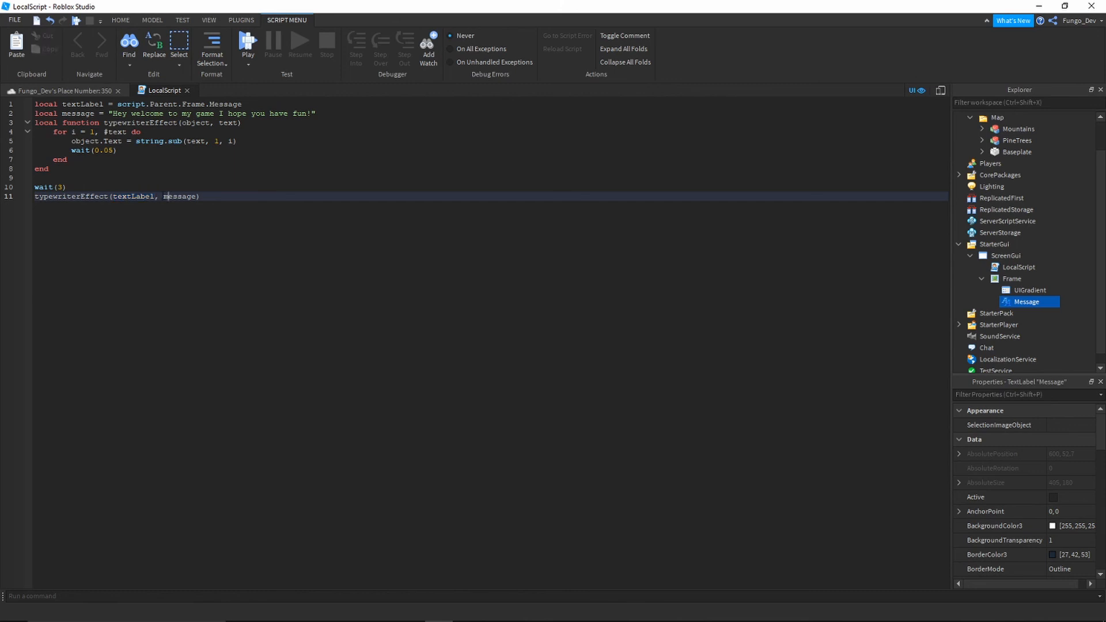
pyautogui.doubleClick(180, 196)
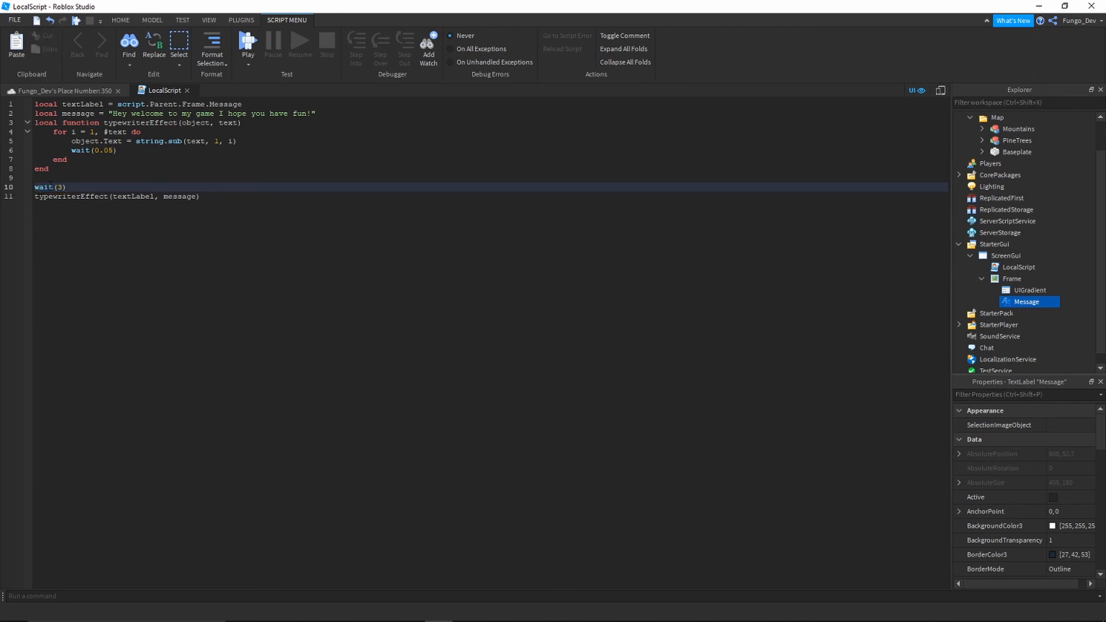
pyautogui.doubleClick(45, 187)
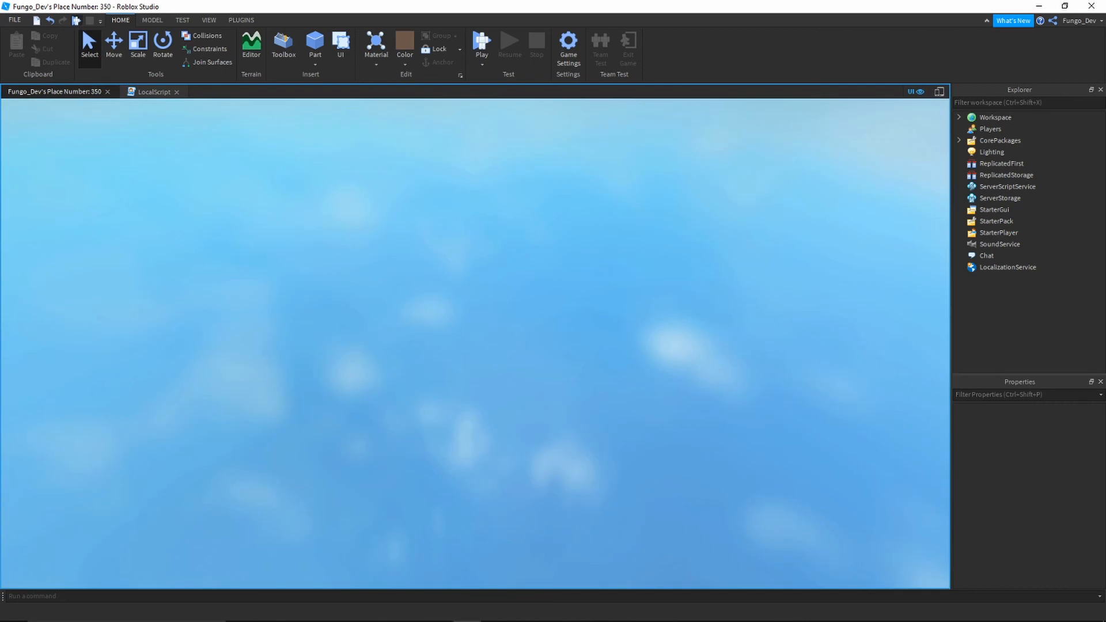
# Step: Click Play on the Home ribbon to start a play test
pyautogui.click(481, 47)
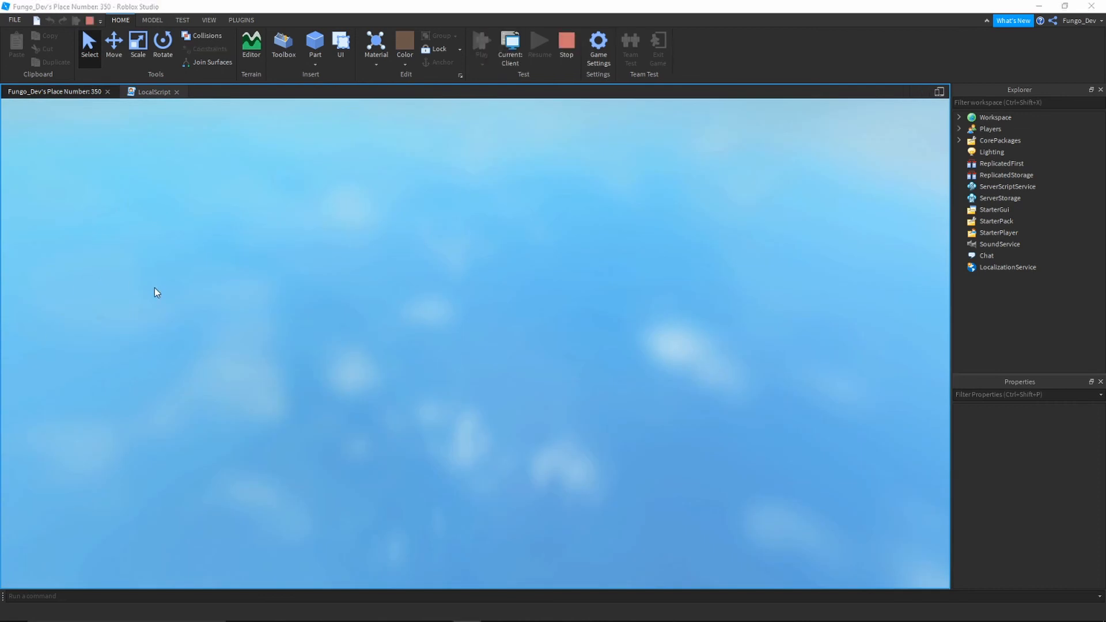